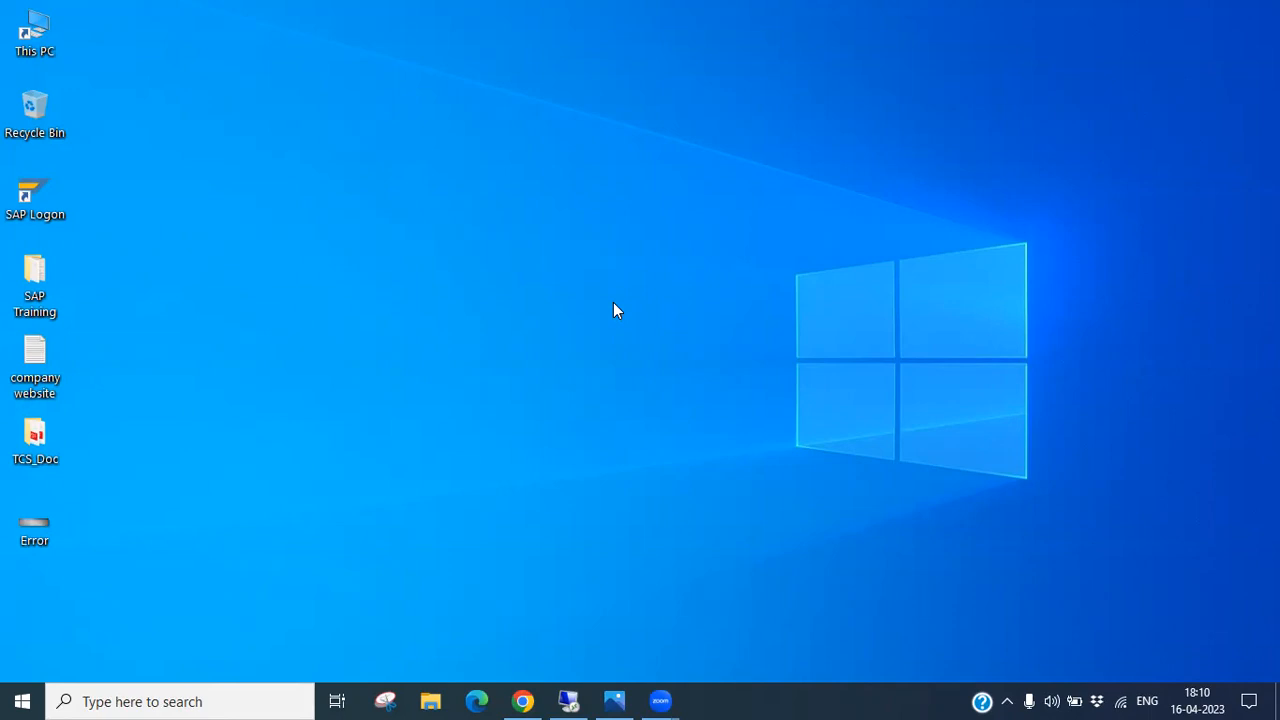
mouse_move(615, 317)
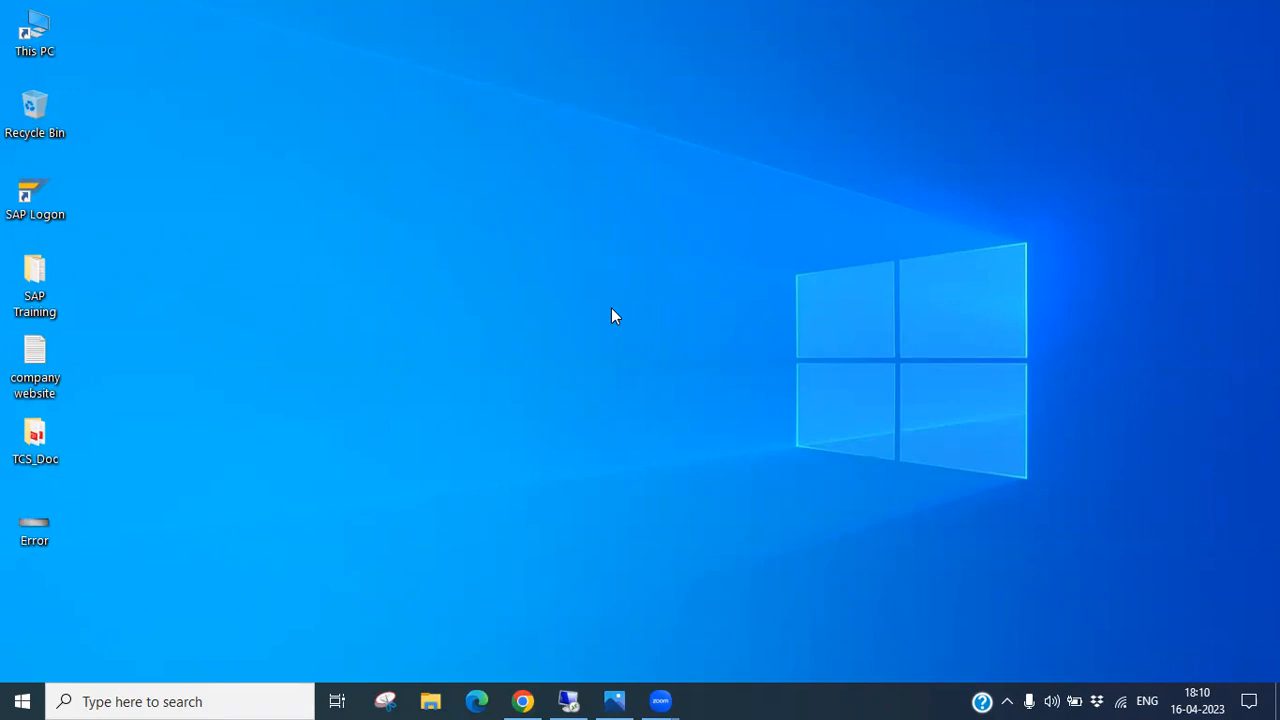
mouse_move(529, 574)
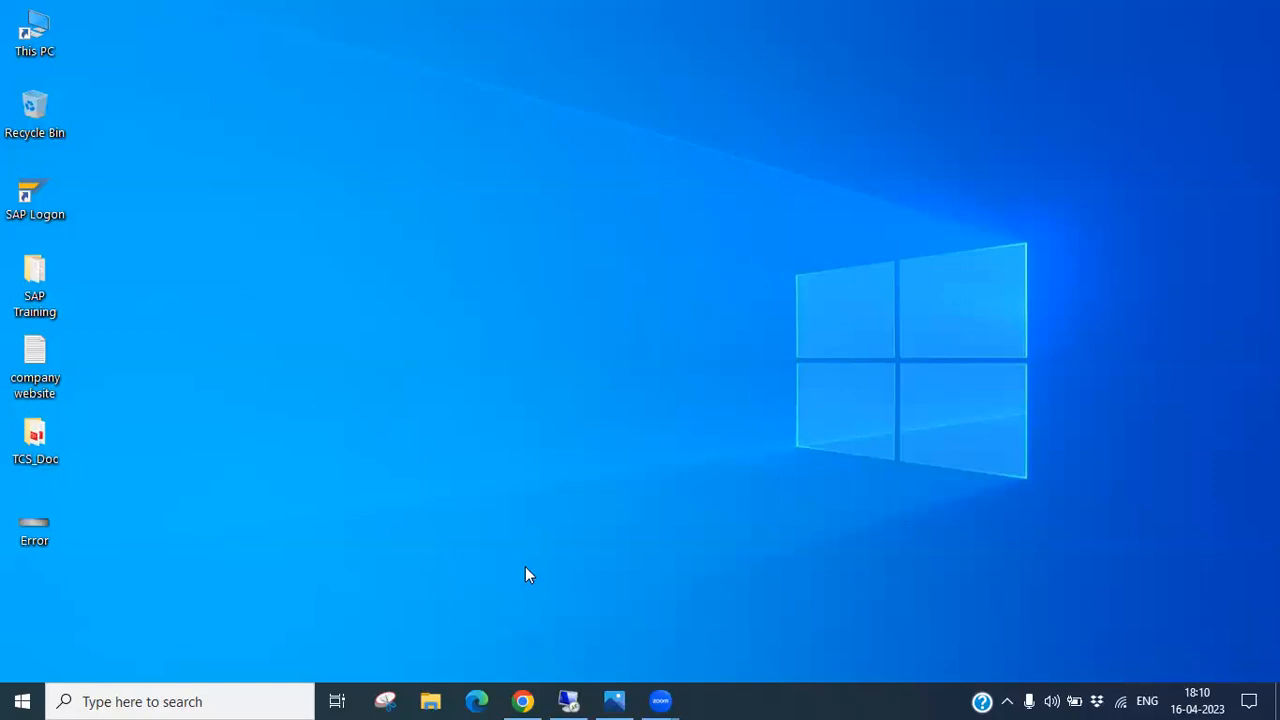
mouse_move(523, 700)
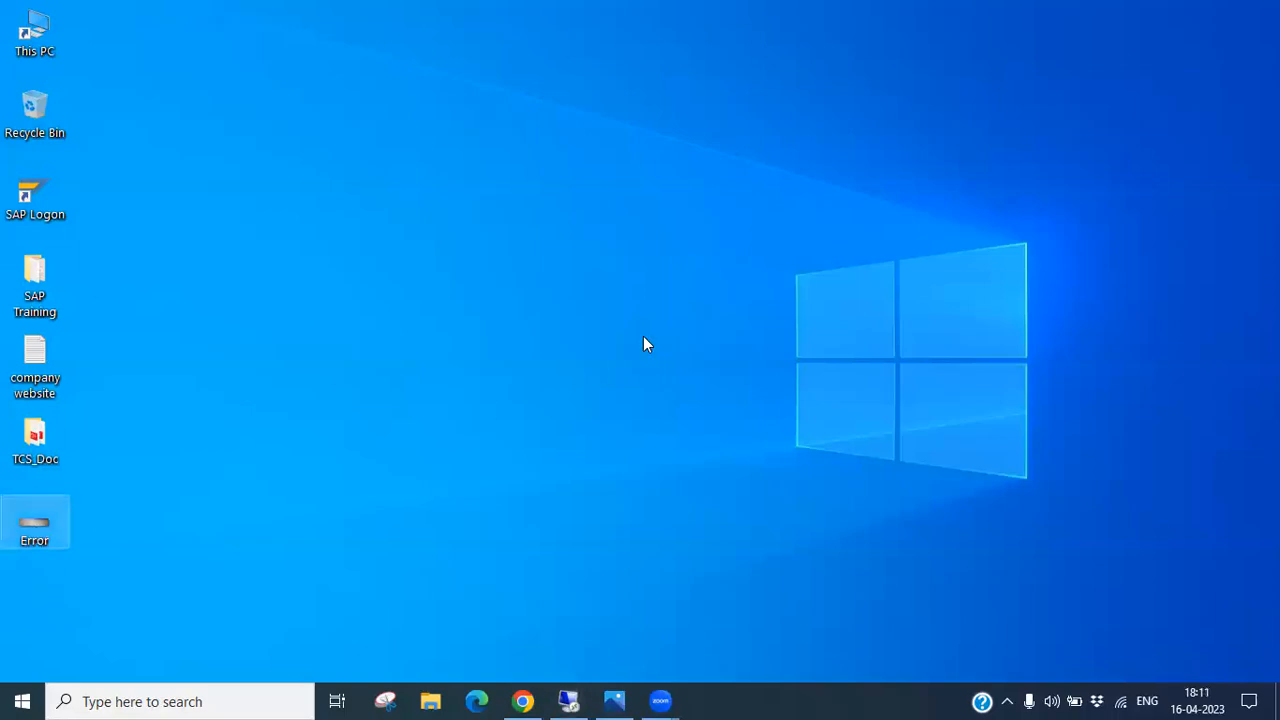
Step: View the Error.JPG screenshot showing 'Secure storage is locked' in Windows Photos
double_click(34, 520)
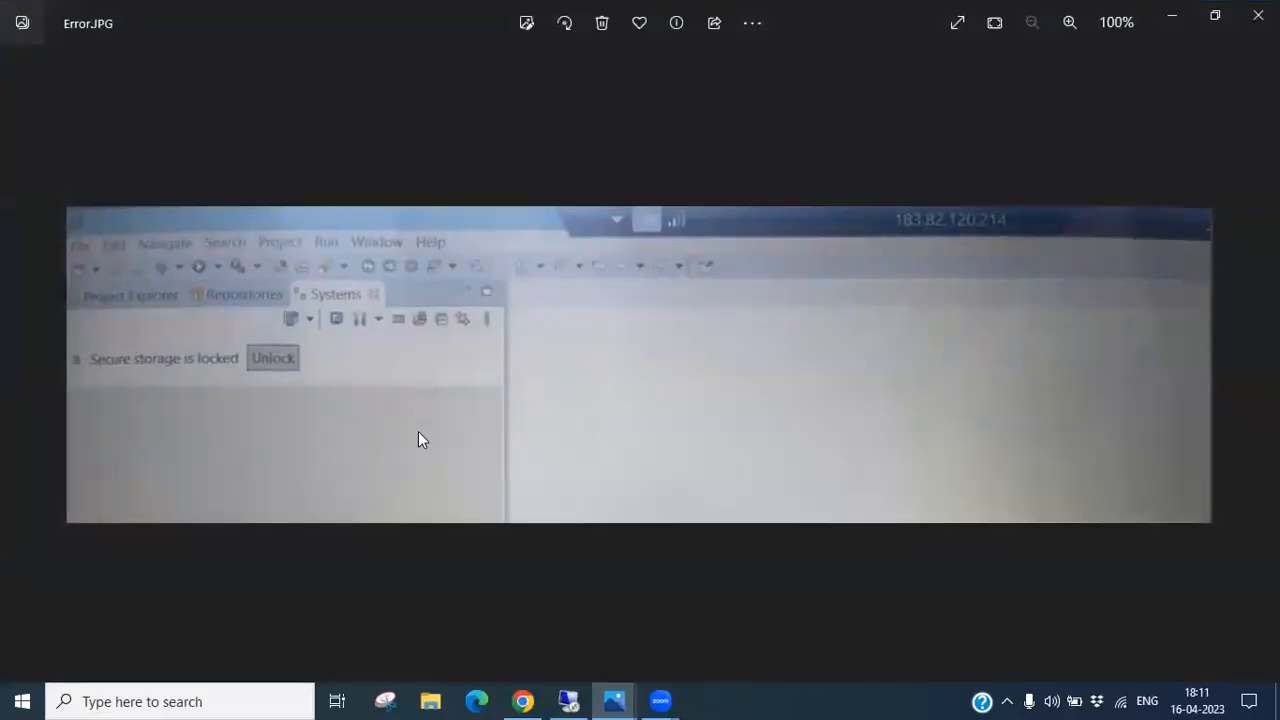
mouse_move(1197, 375)
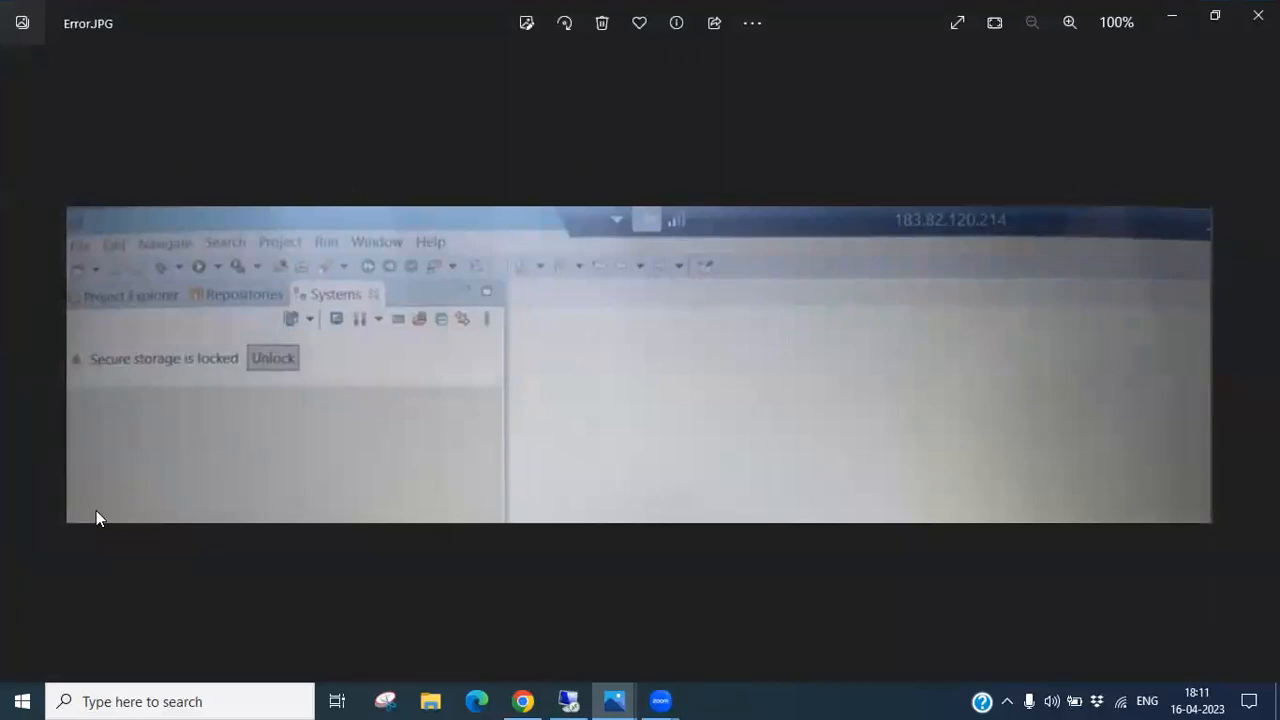
mouse_move(197, 380)
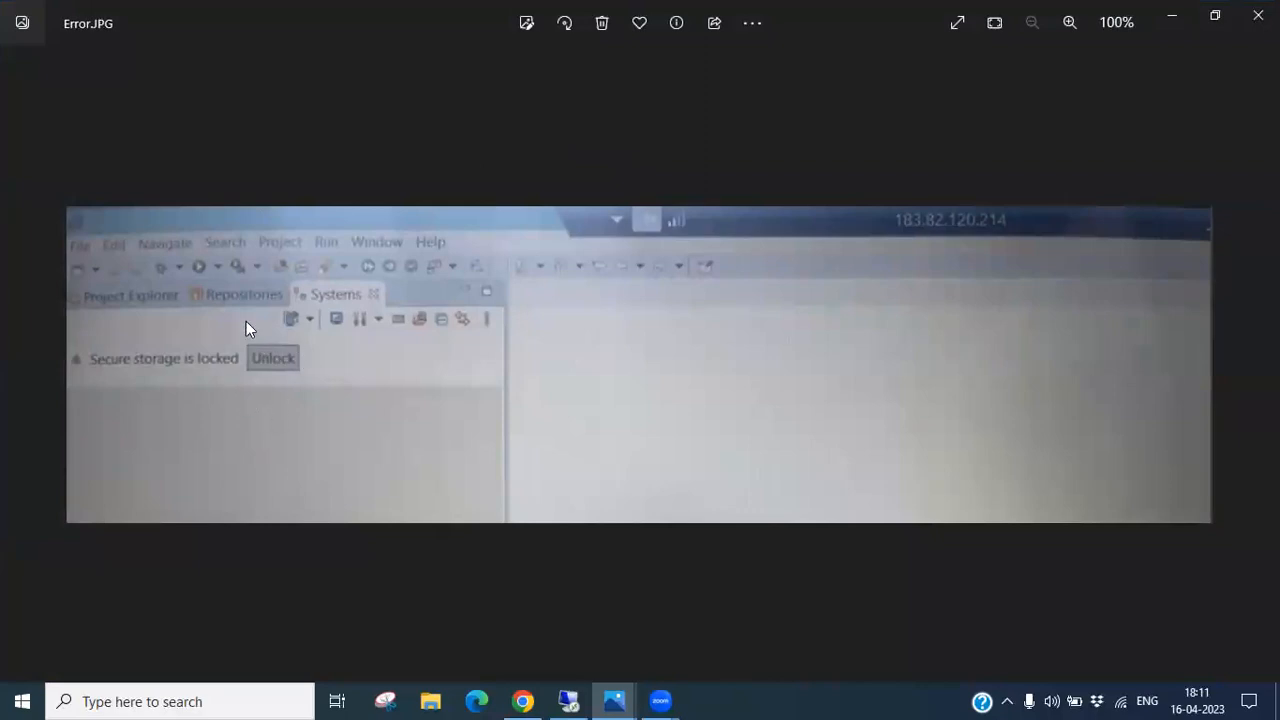
mouse_move(135, 180)
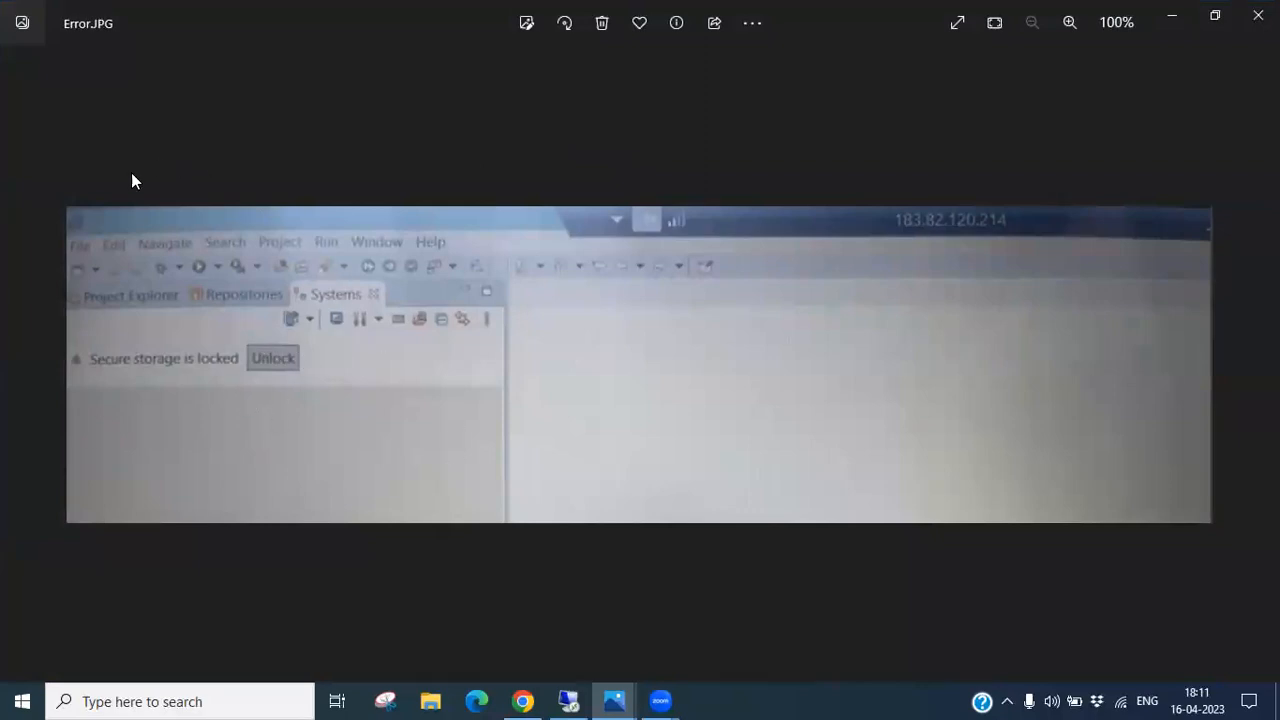
mouse_move(888, 157)
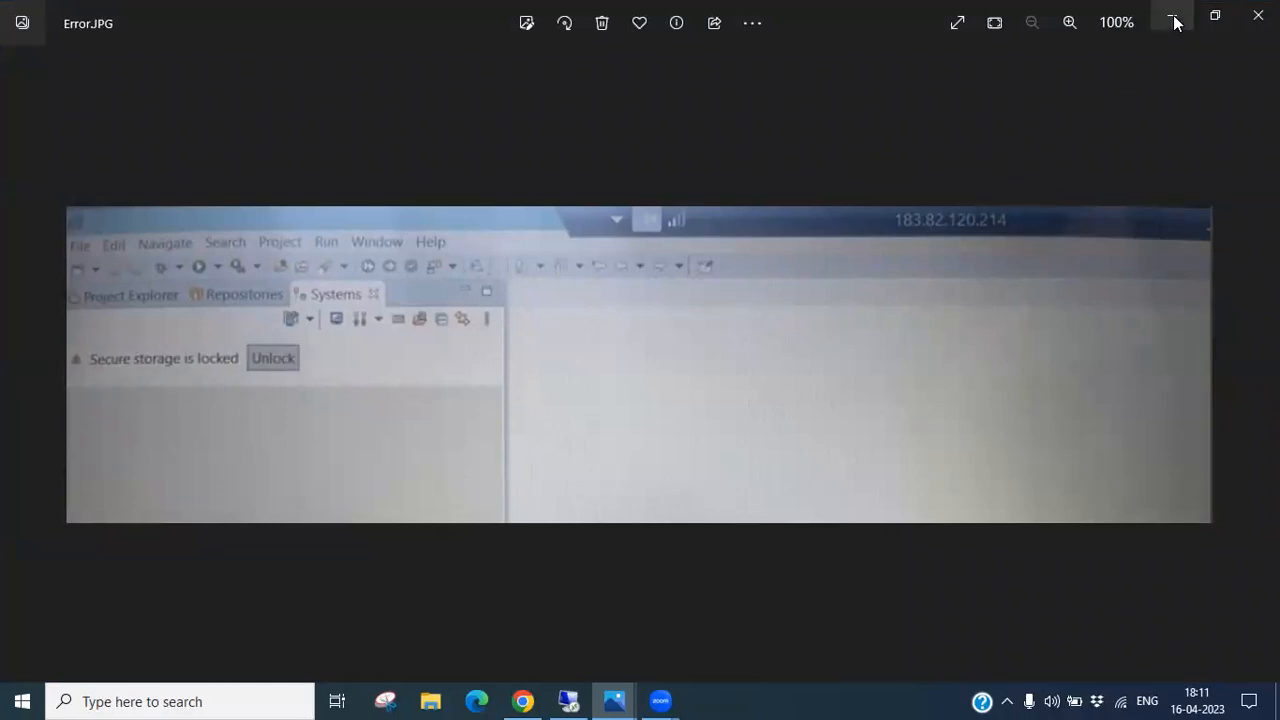
Step: Minimize Photos and return to SAP HANA Studio, cancelling the database user logon prompt
click(1258, 22)
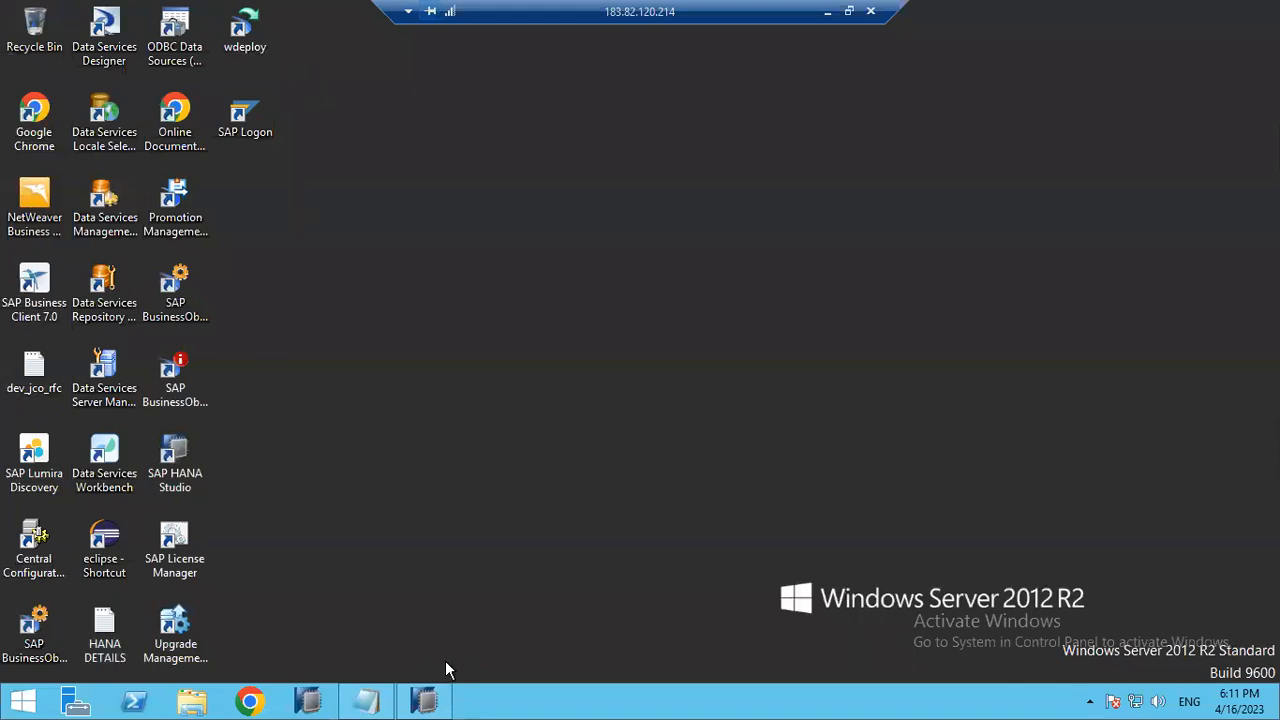
click(424, 700)
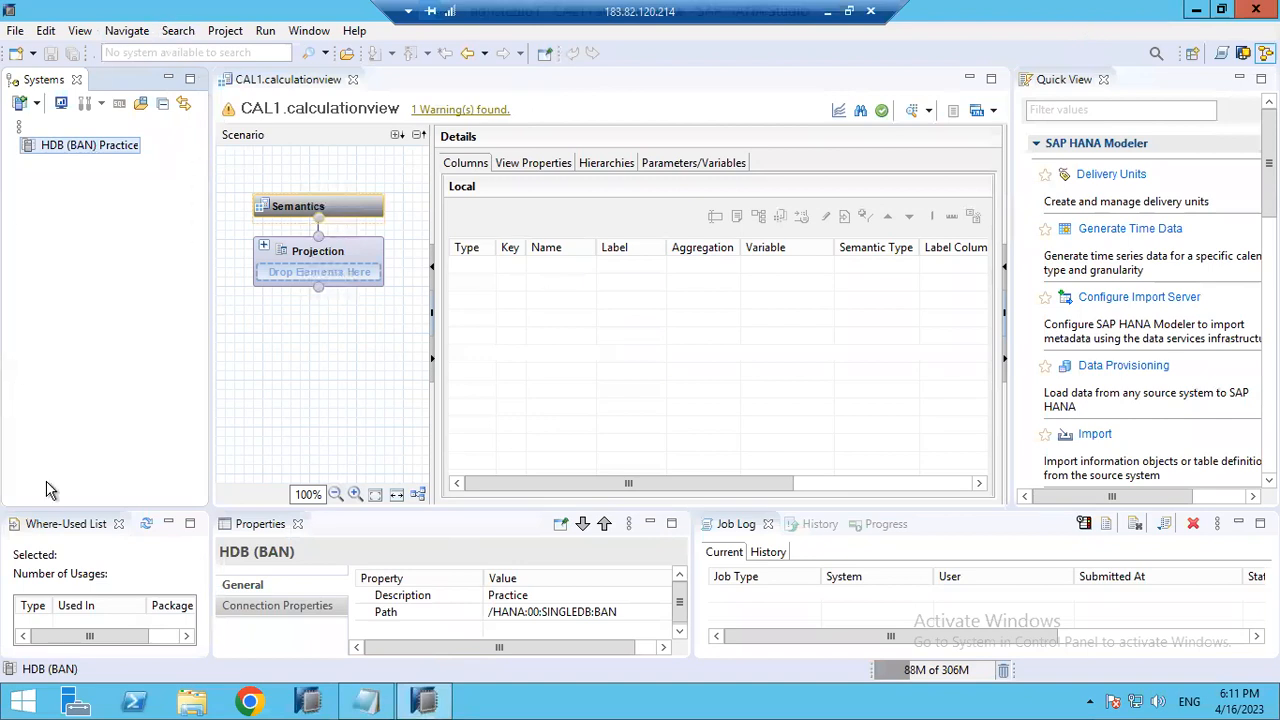
mouse_move(193, 212)
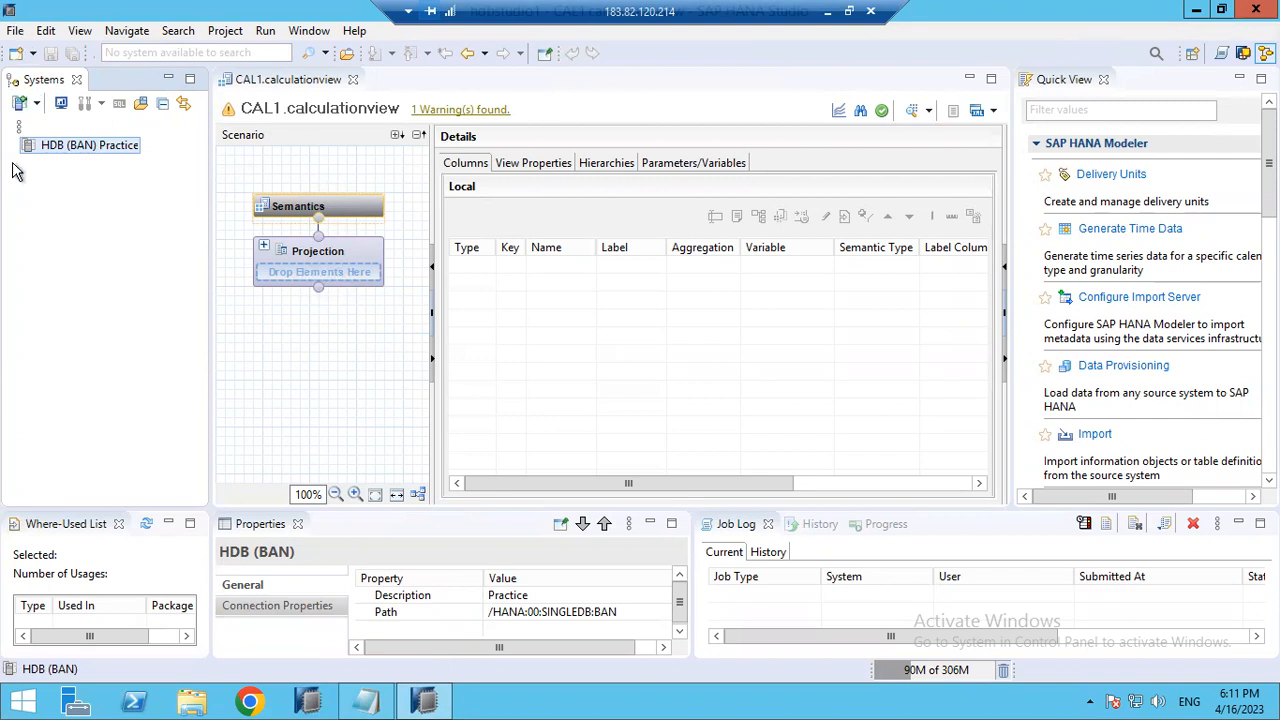
mouse_move(93, 168)
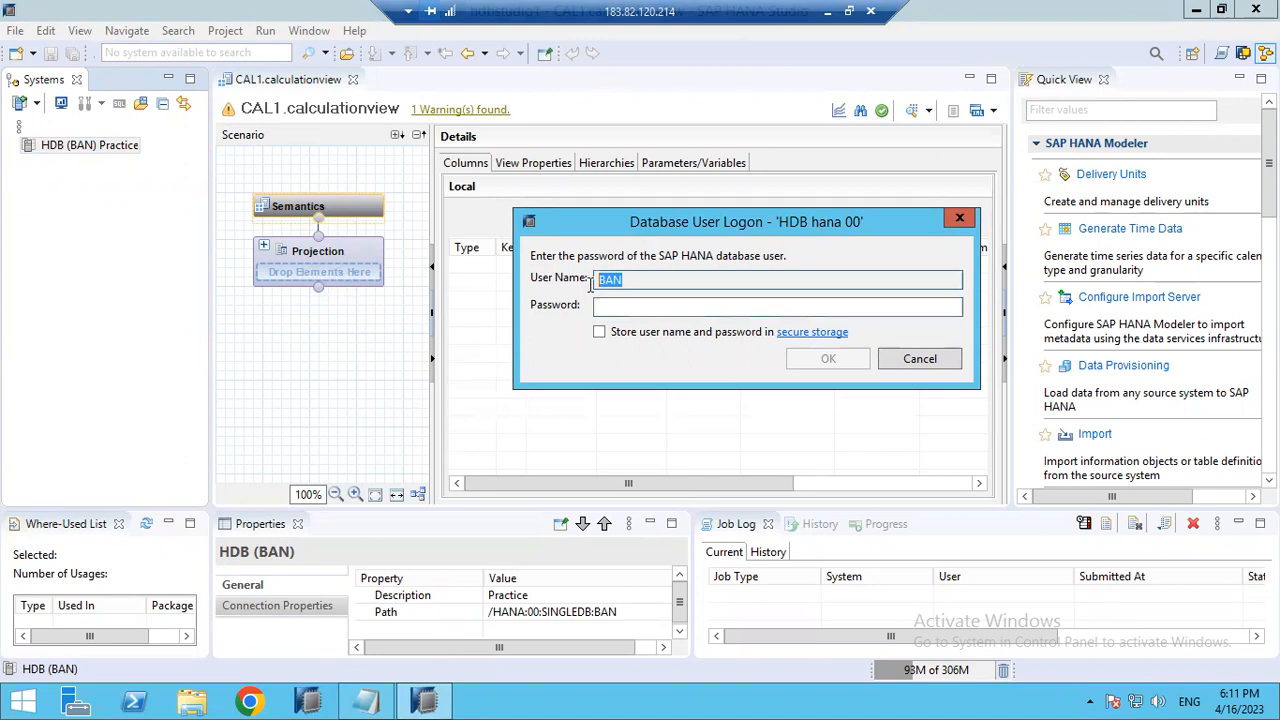
mouse_move(615, 305)
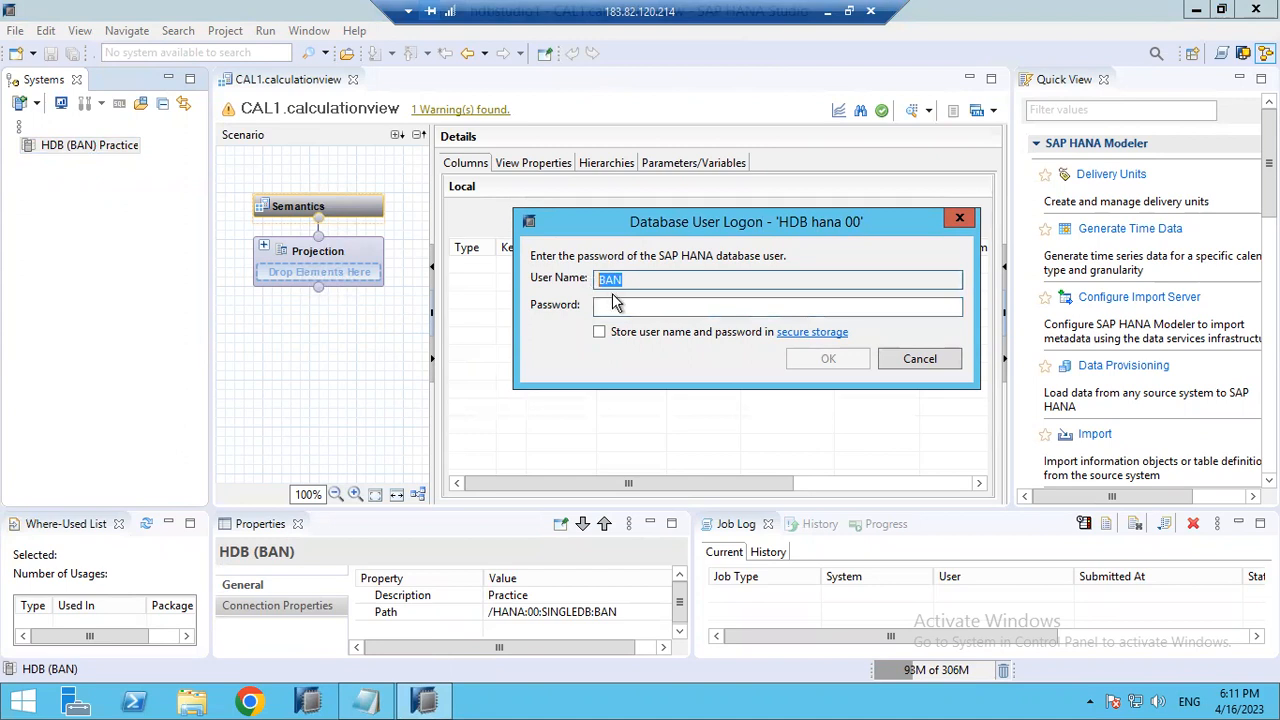
mouse_move(919, 358)
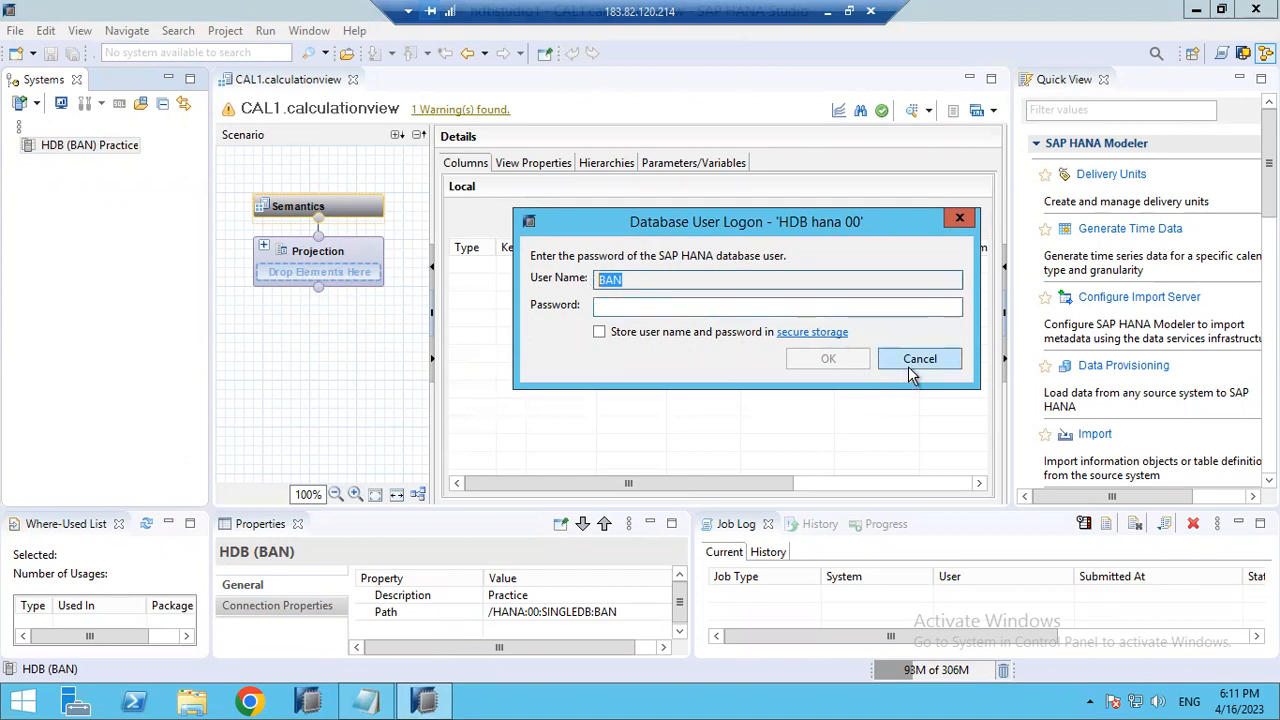
click(919, 358)
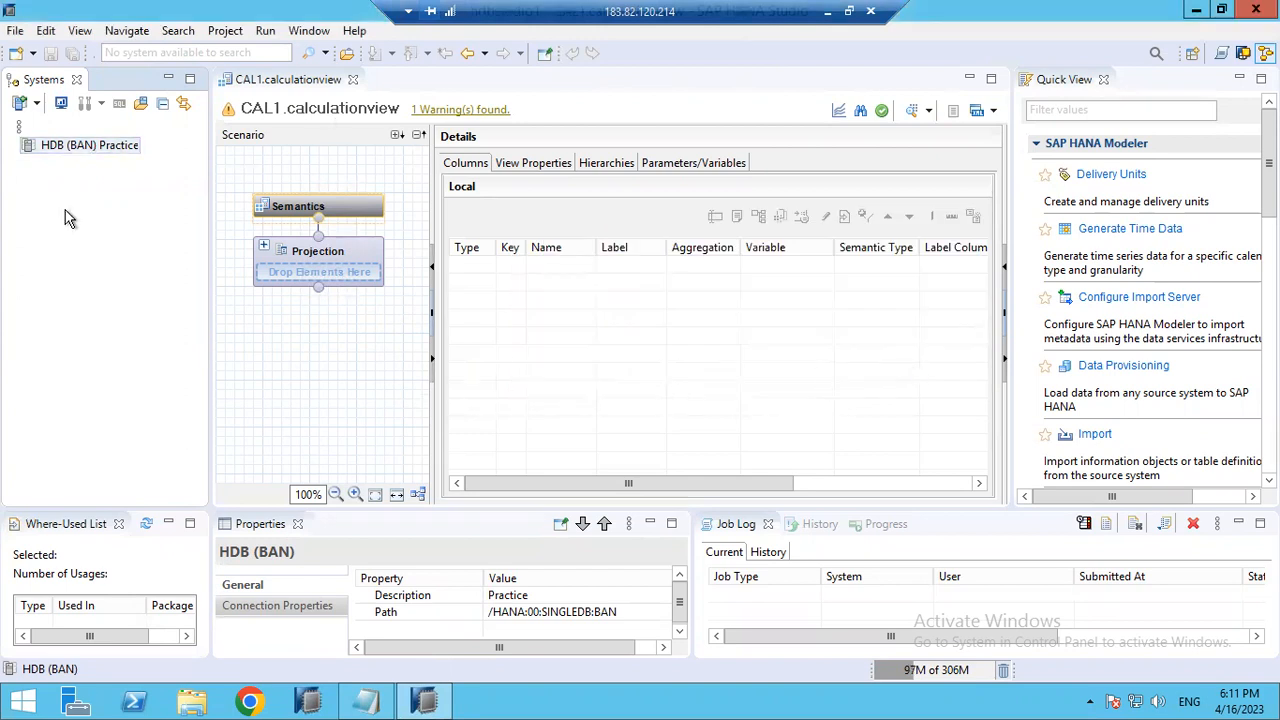
mouse_move(188, 386)
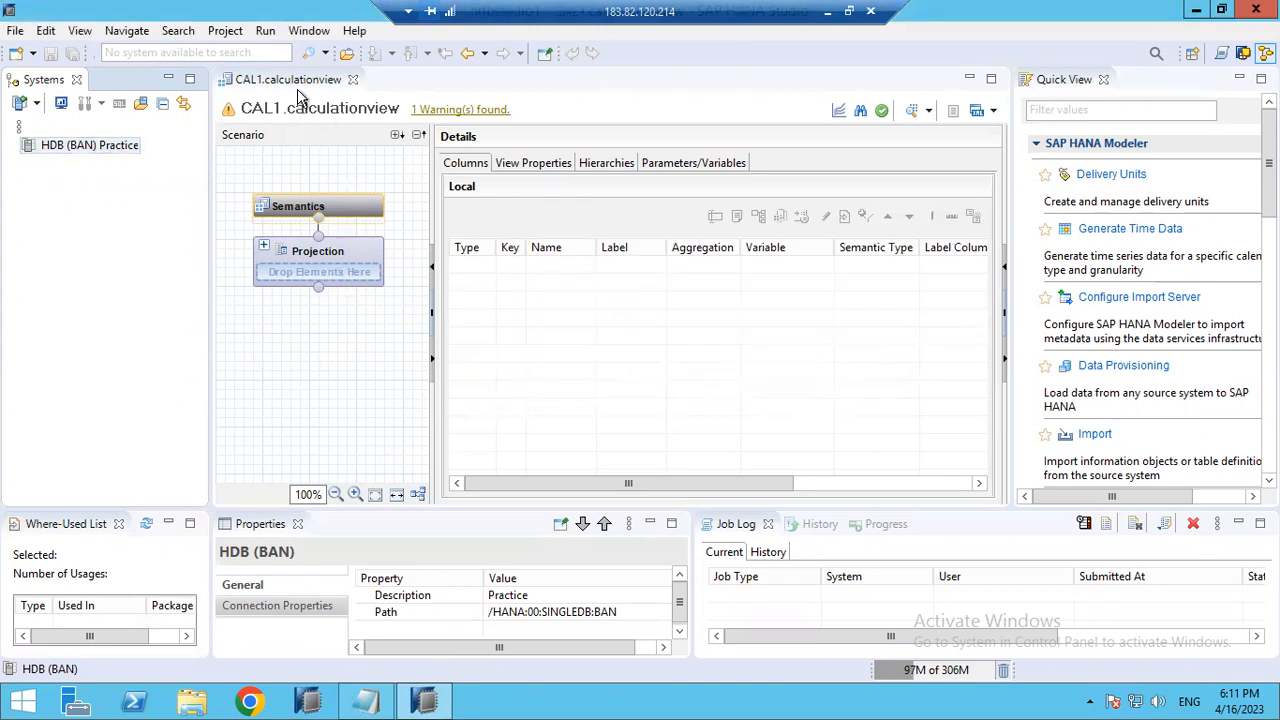
Step: Navigate the workbench Preferences to the General > Security > Secure Storage page
click(309, 30)
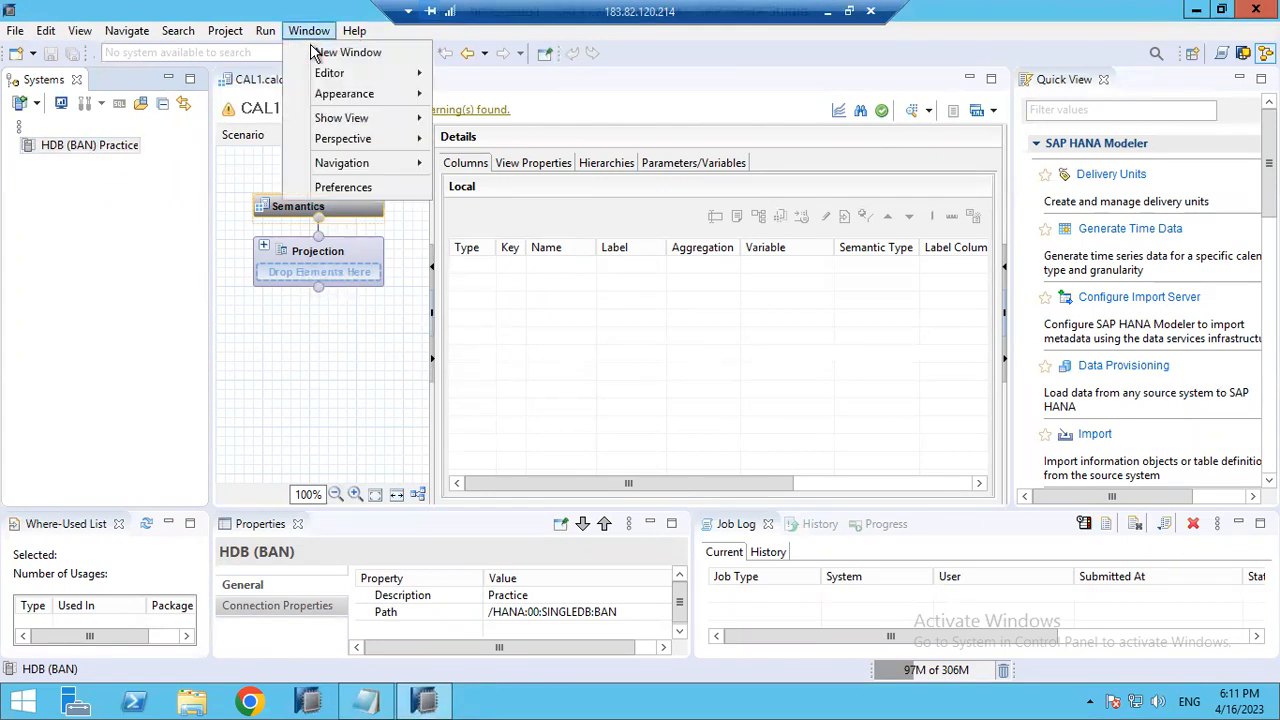
click(343, 187)
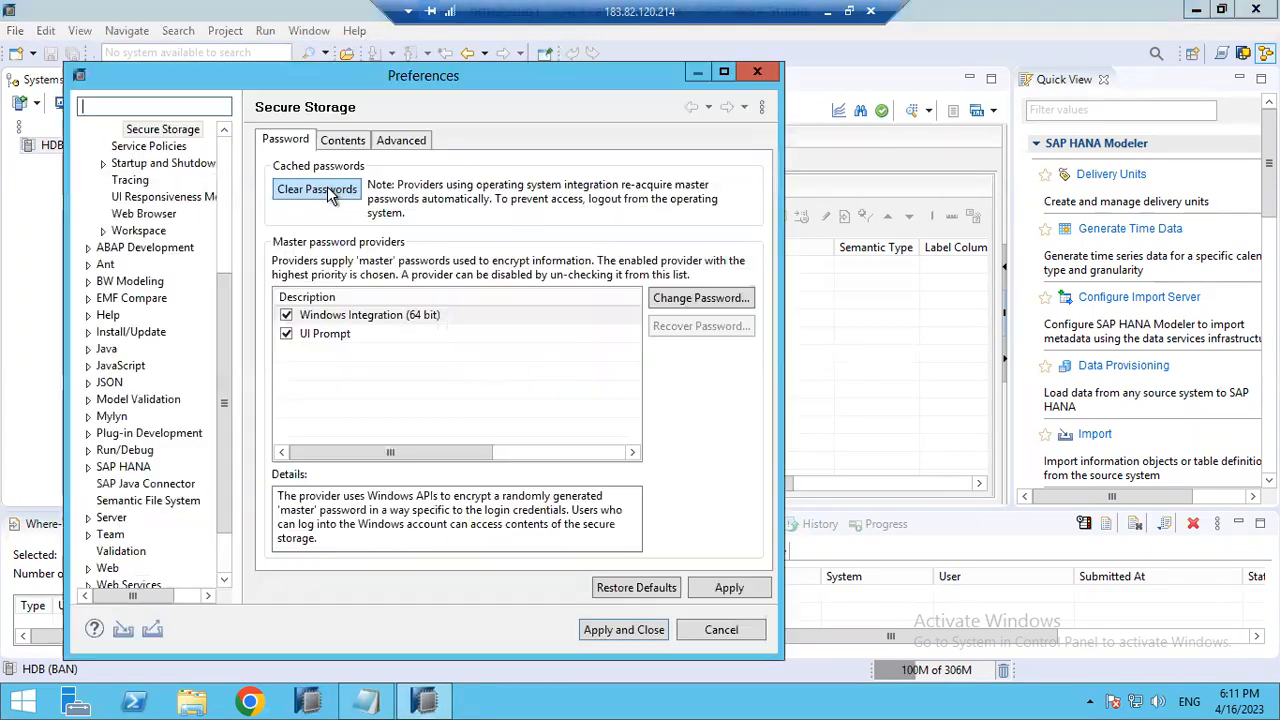
click(224, 130)
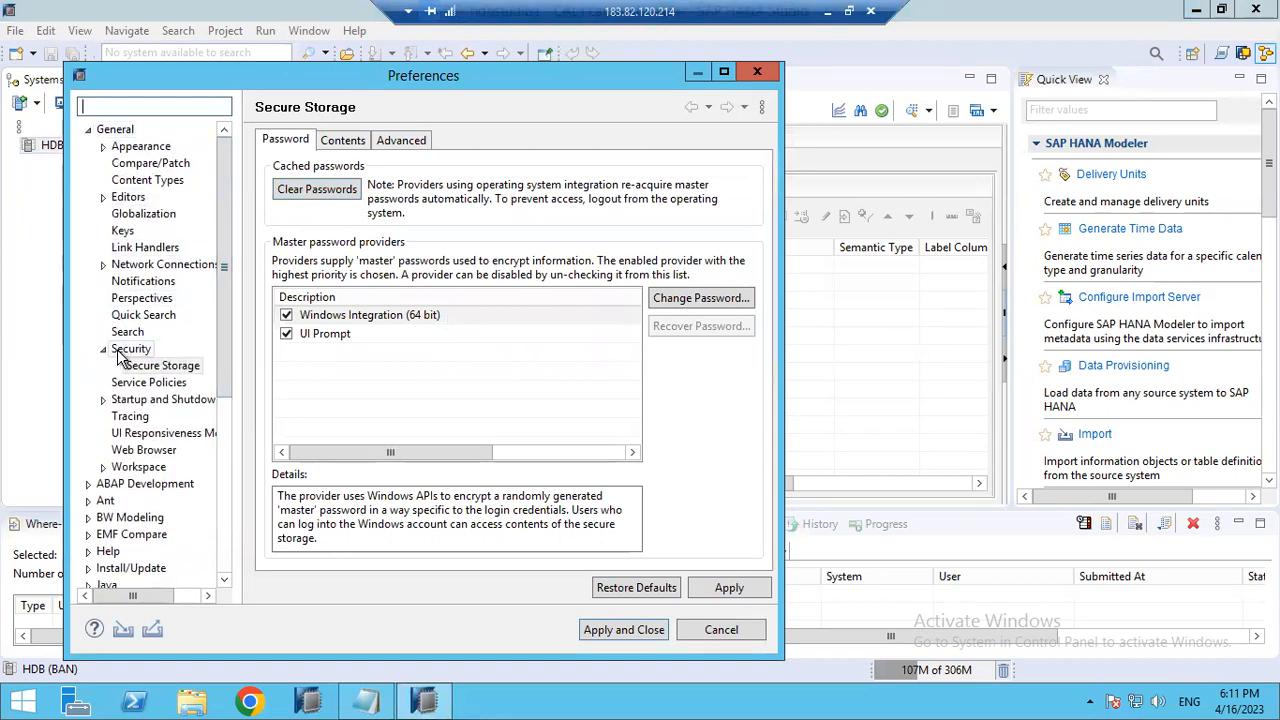
click(131, 348)
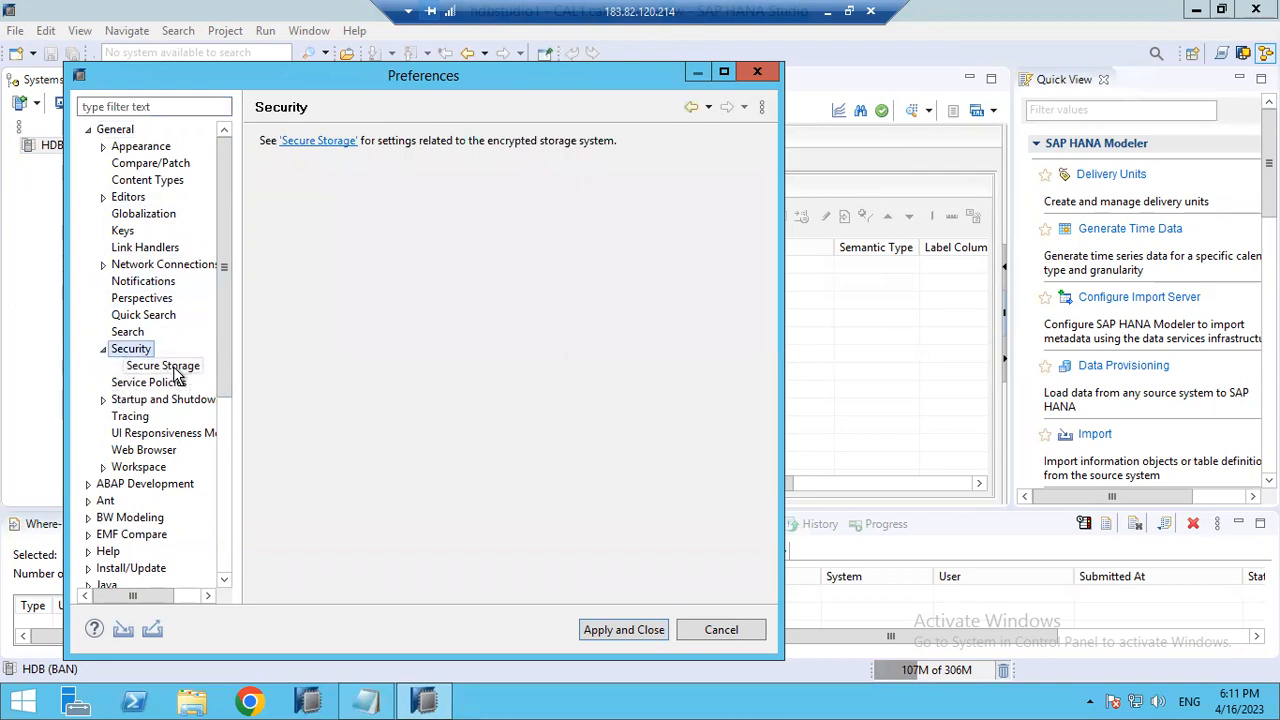
click(162, 365)
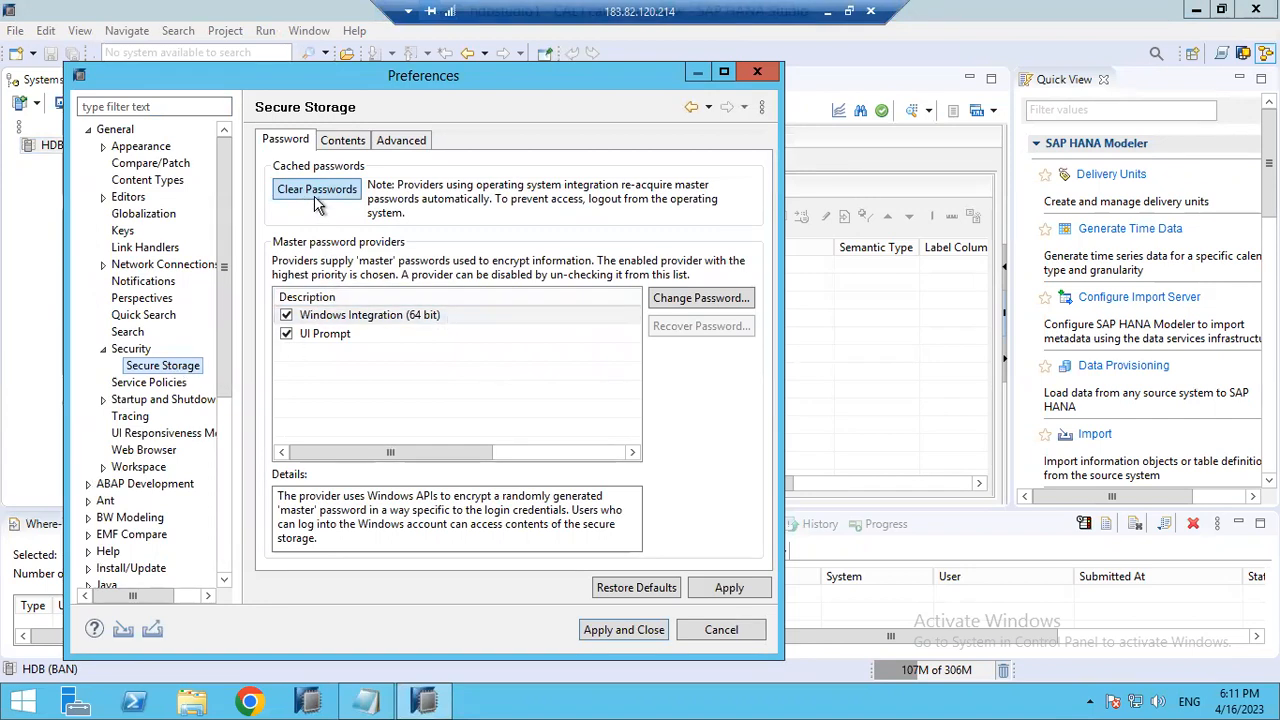
mouse_move(330, 198)
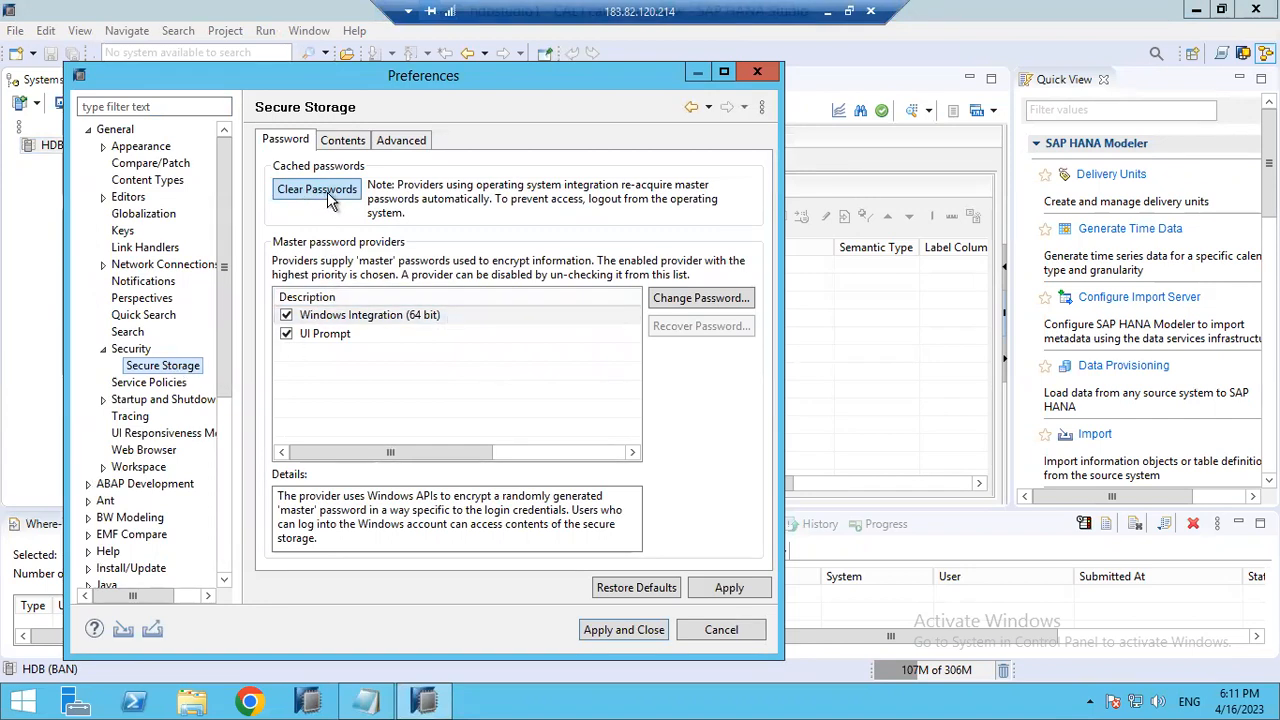
Step: Clear the cached Secure Storage passwords, apply the change and close Preferences
click(316, 189)
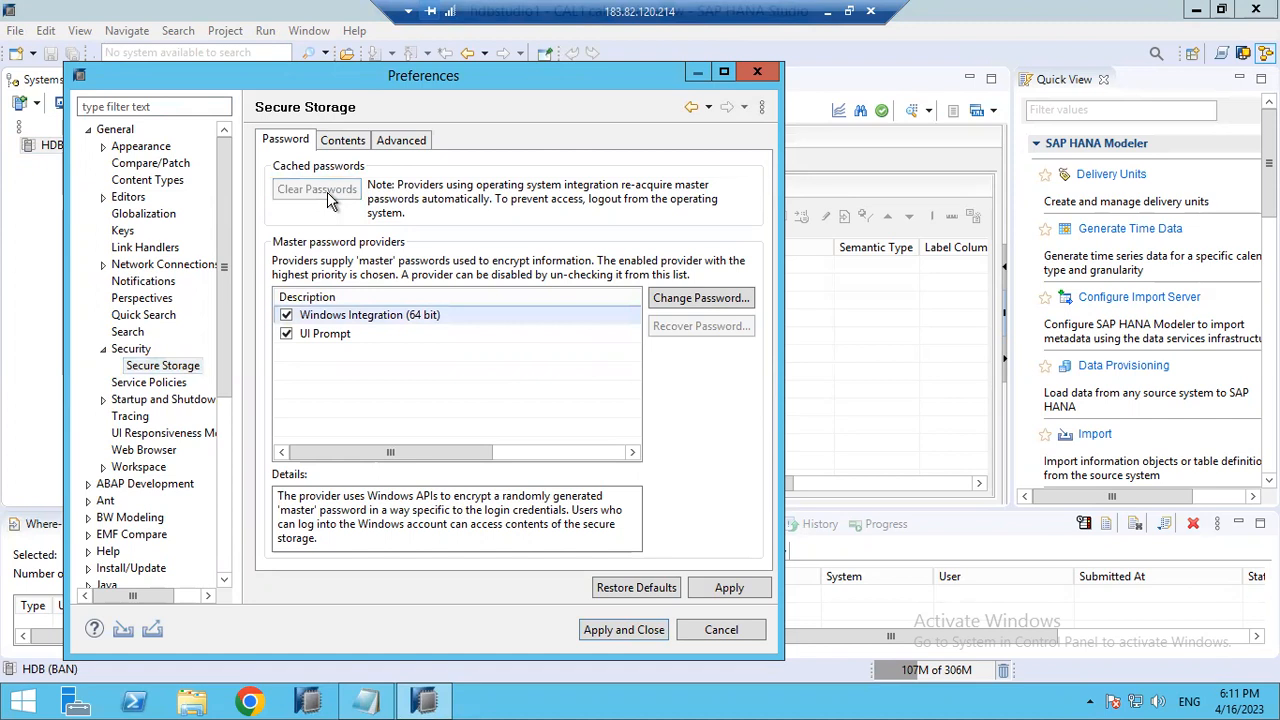
mouse_move(390, 246)
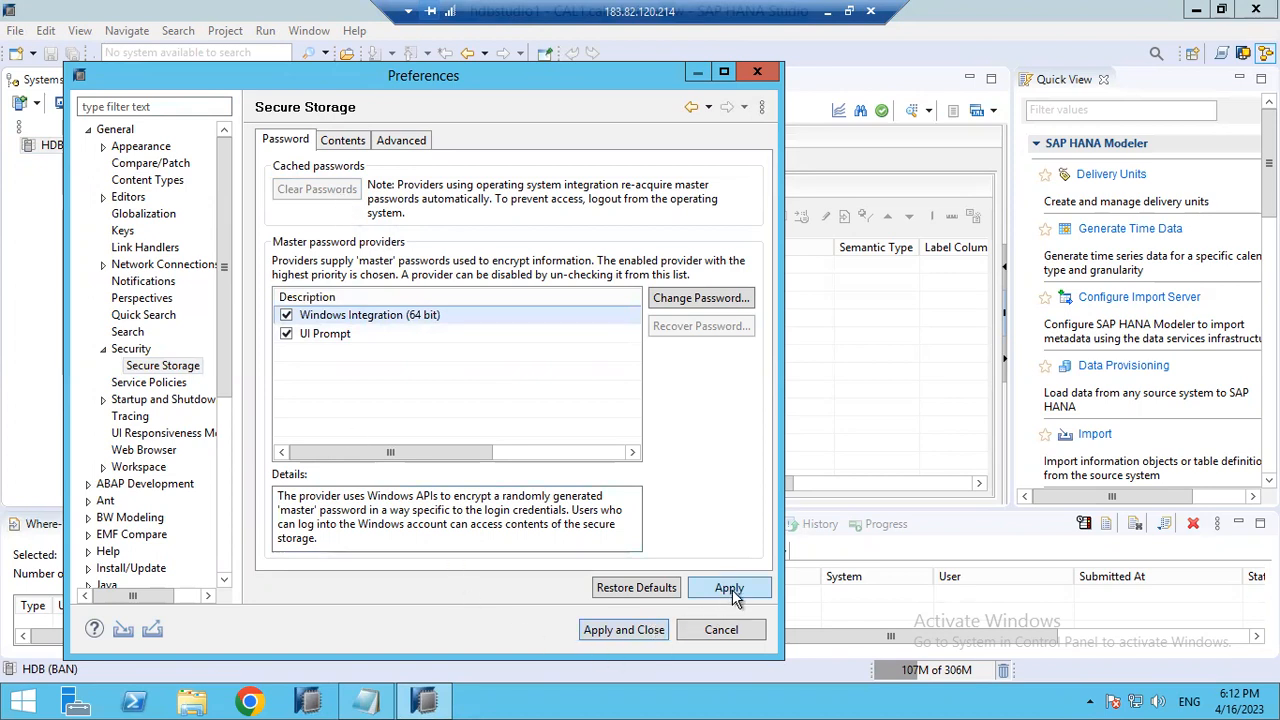
click(729, 587)
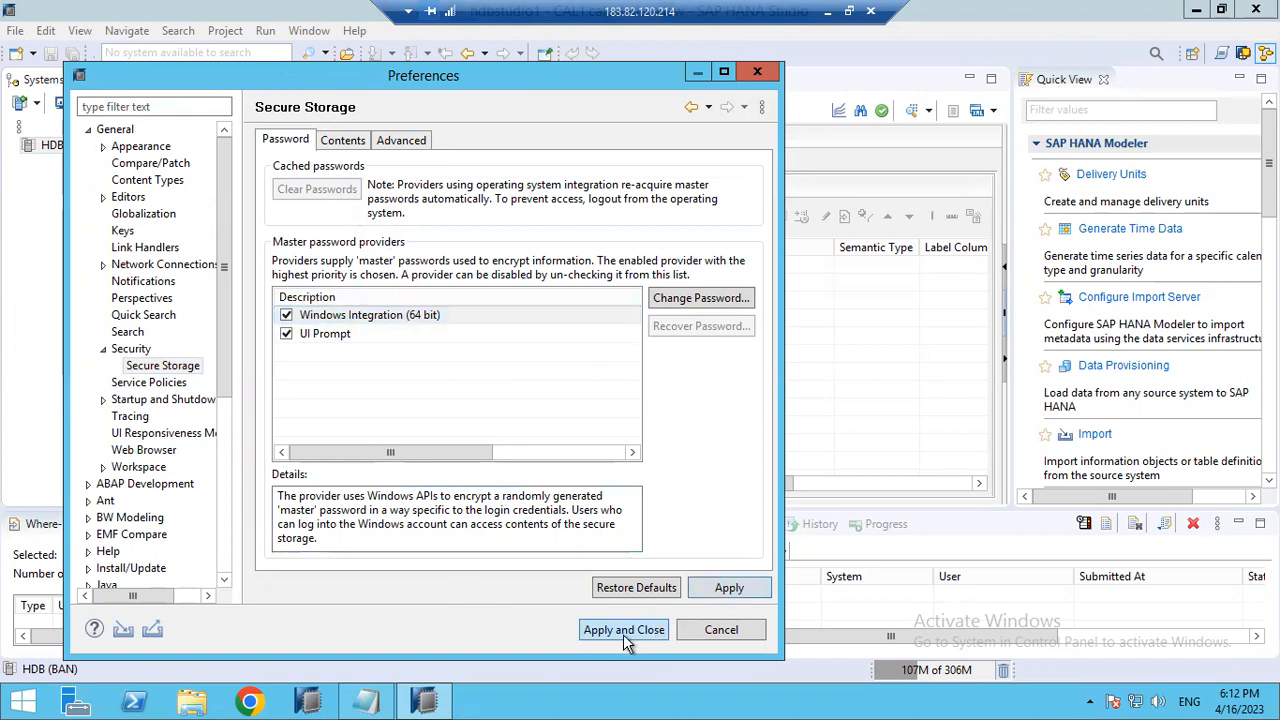
click(623, 629)
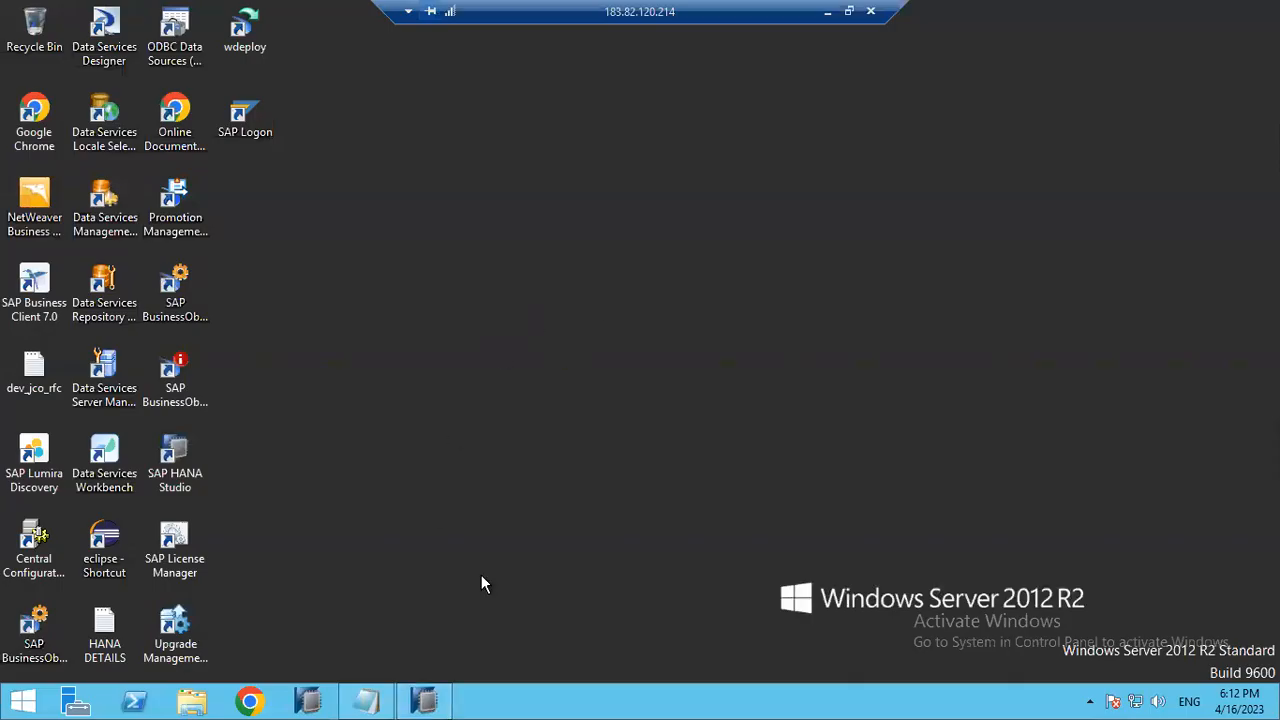
mouse_move(405, 472)
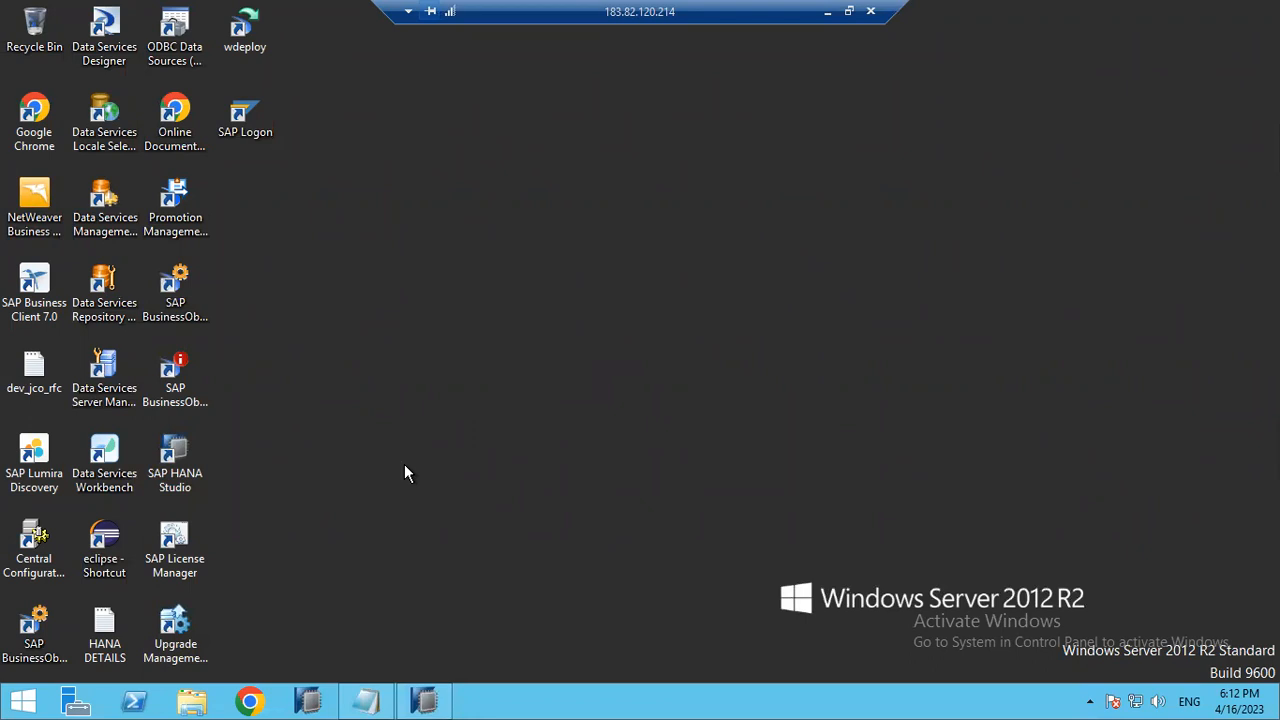
mouse_move(417, 469)
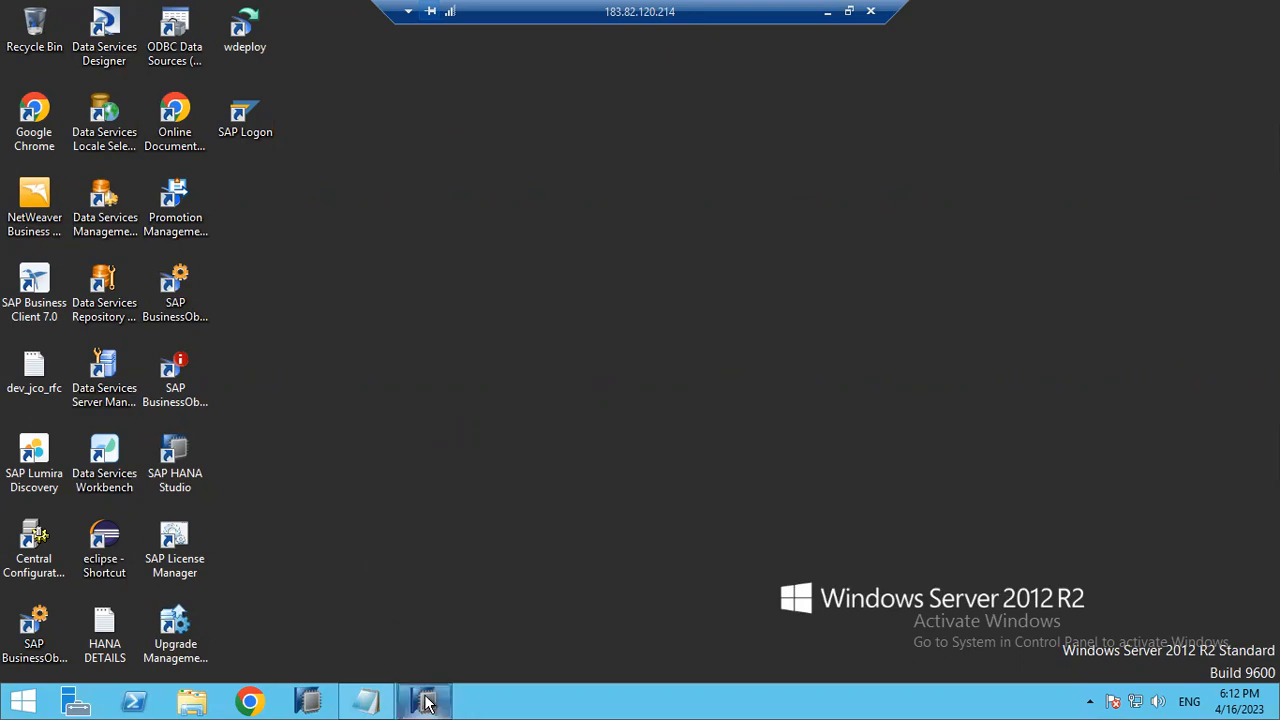
Step: Relaunch SAP HANA Studio from its desktop shortcut after it exits
click(424, 700)
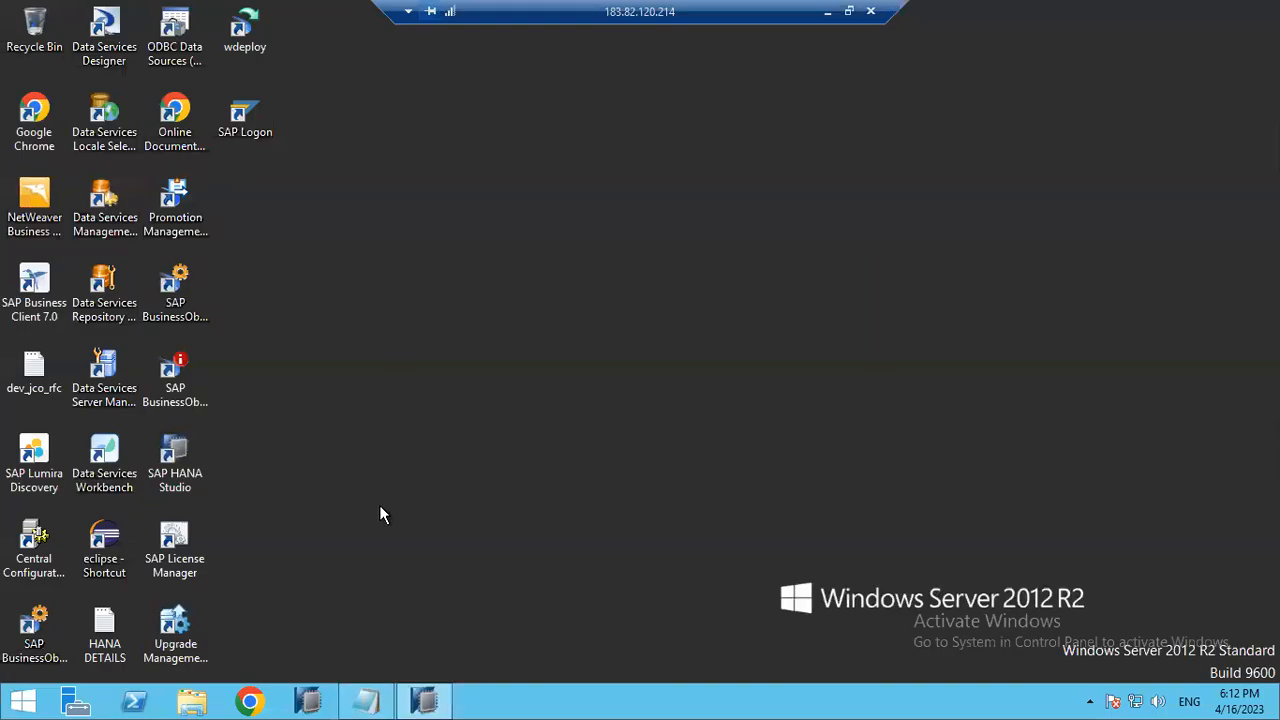
click(175, 455)
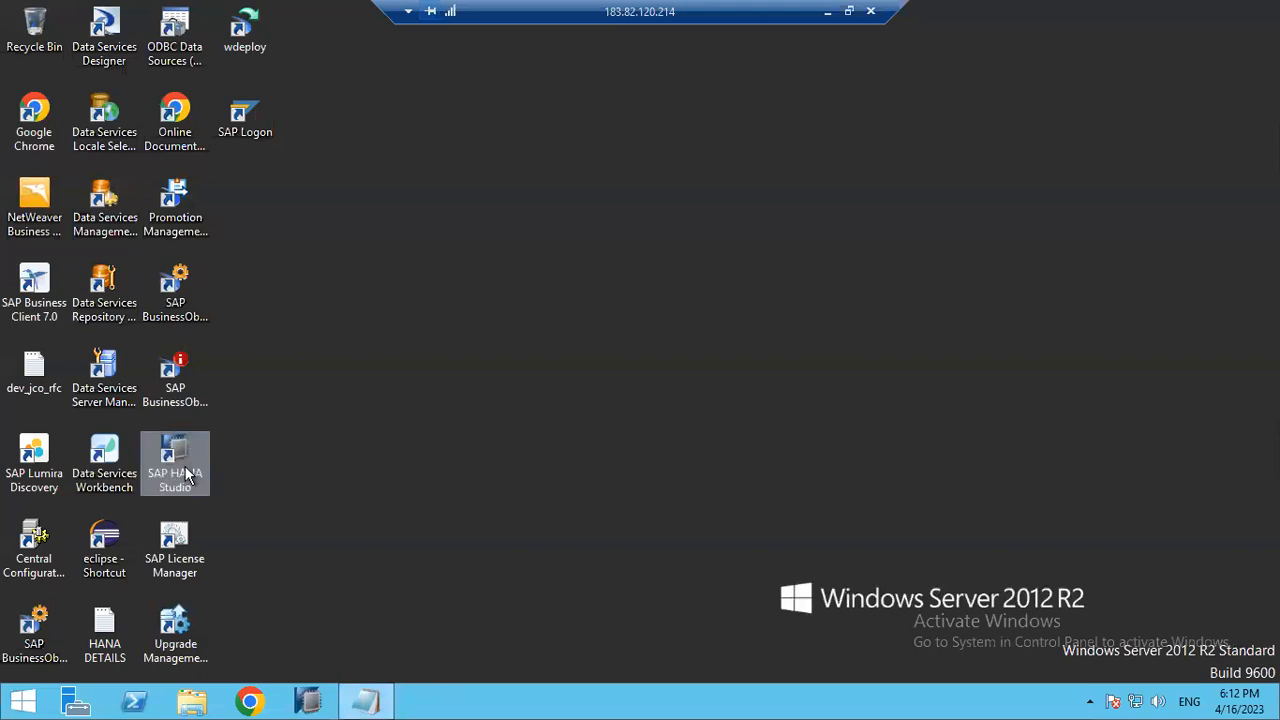
double_click(175, 455)
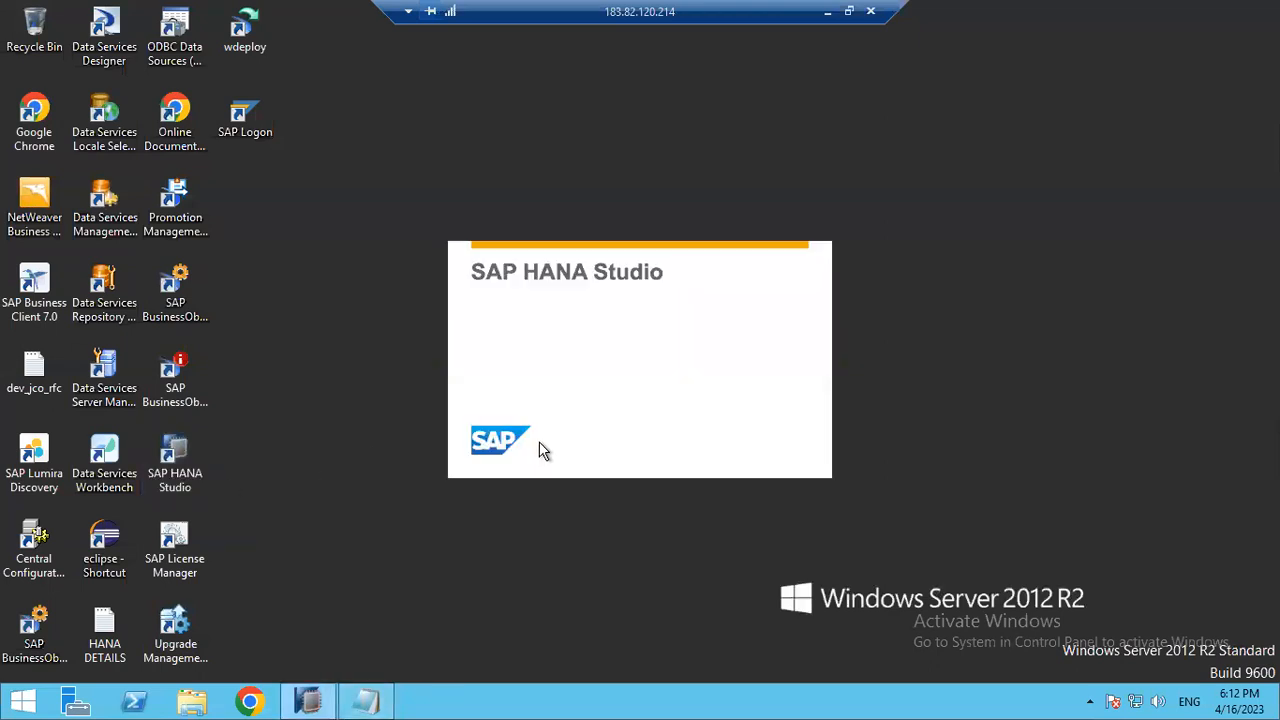
mouse_move(582, 467)
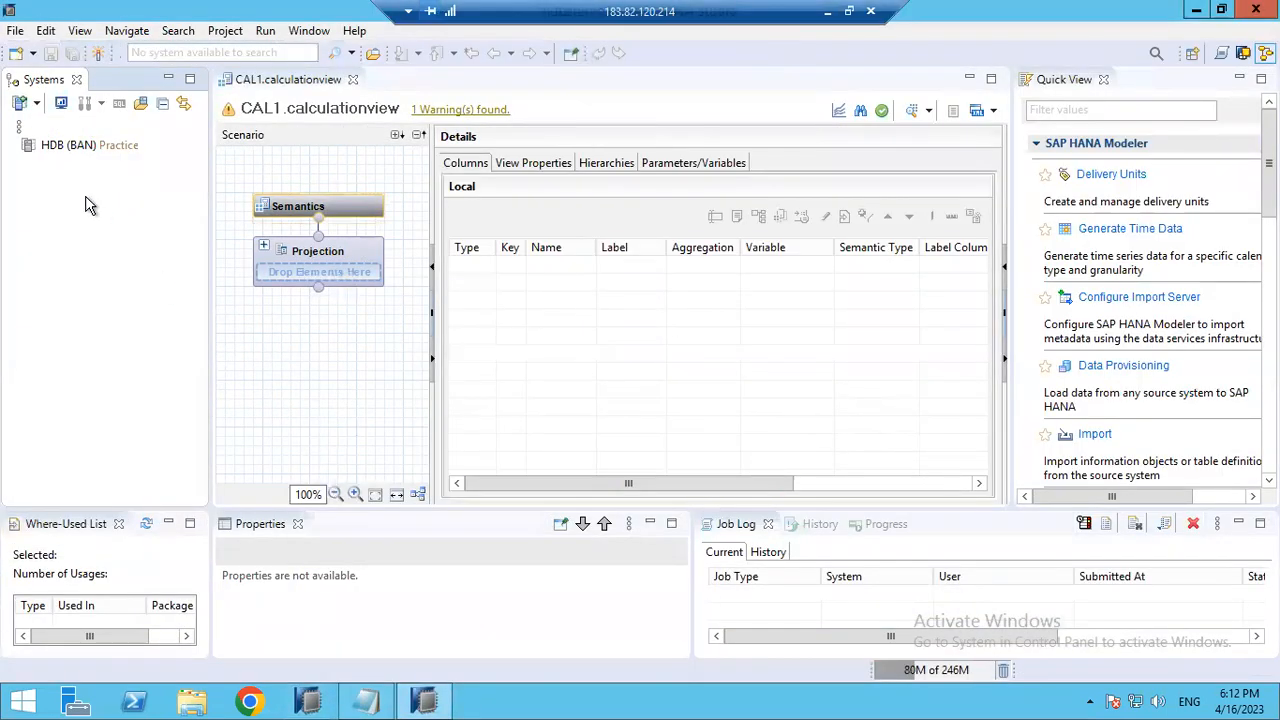
click(36, 103)
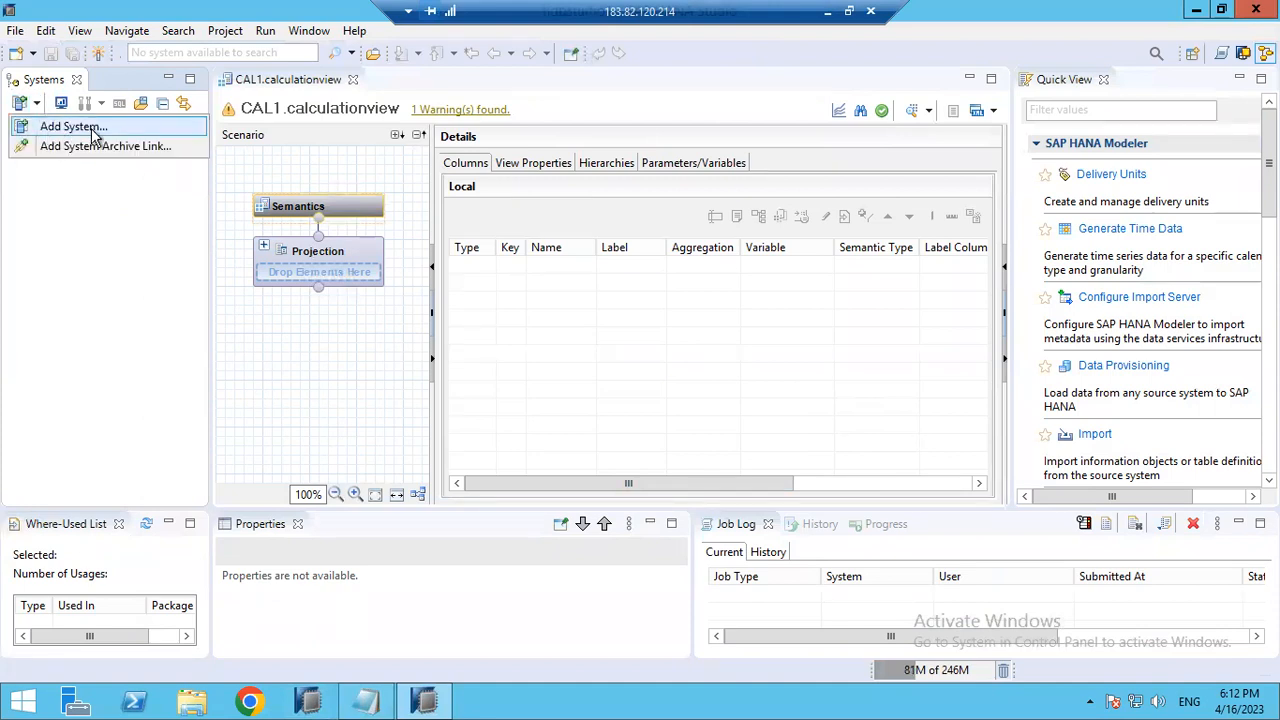
click(72, 126)
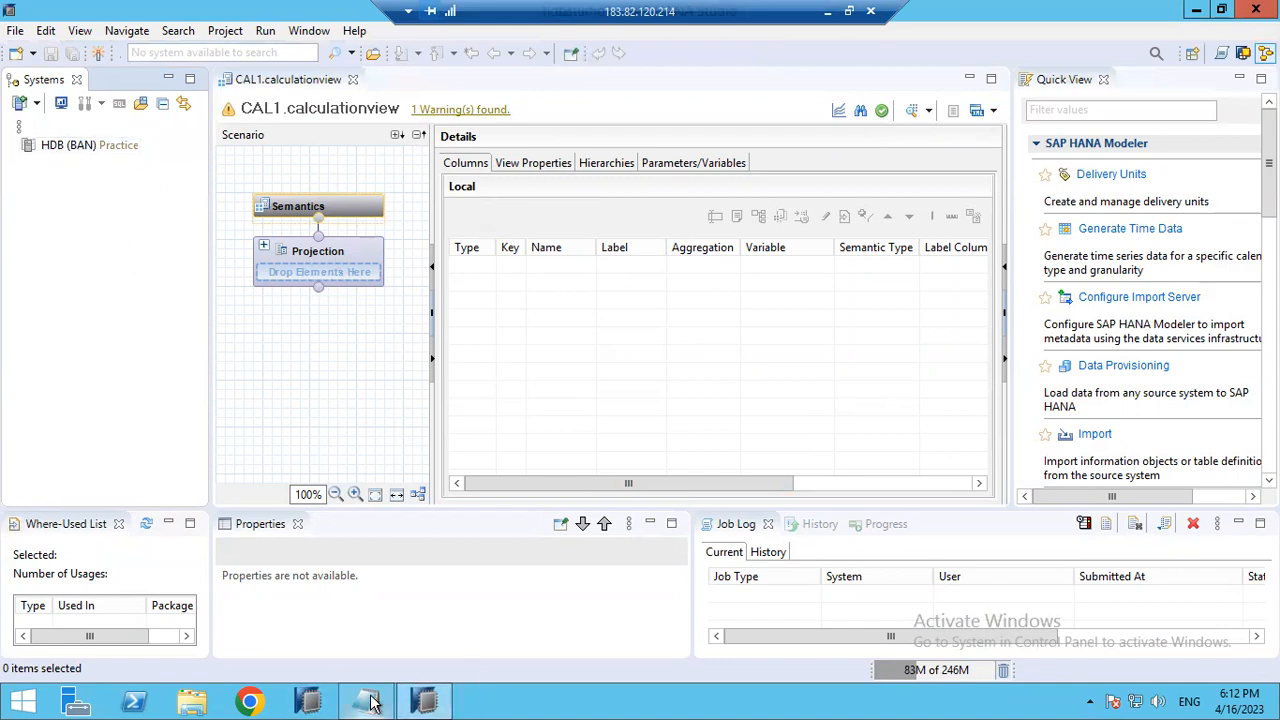
click(365, 700)
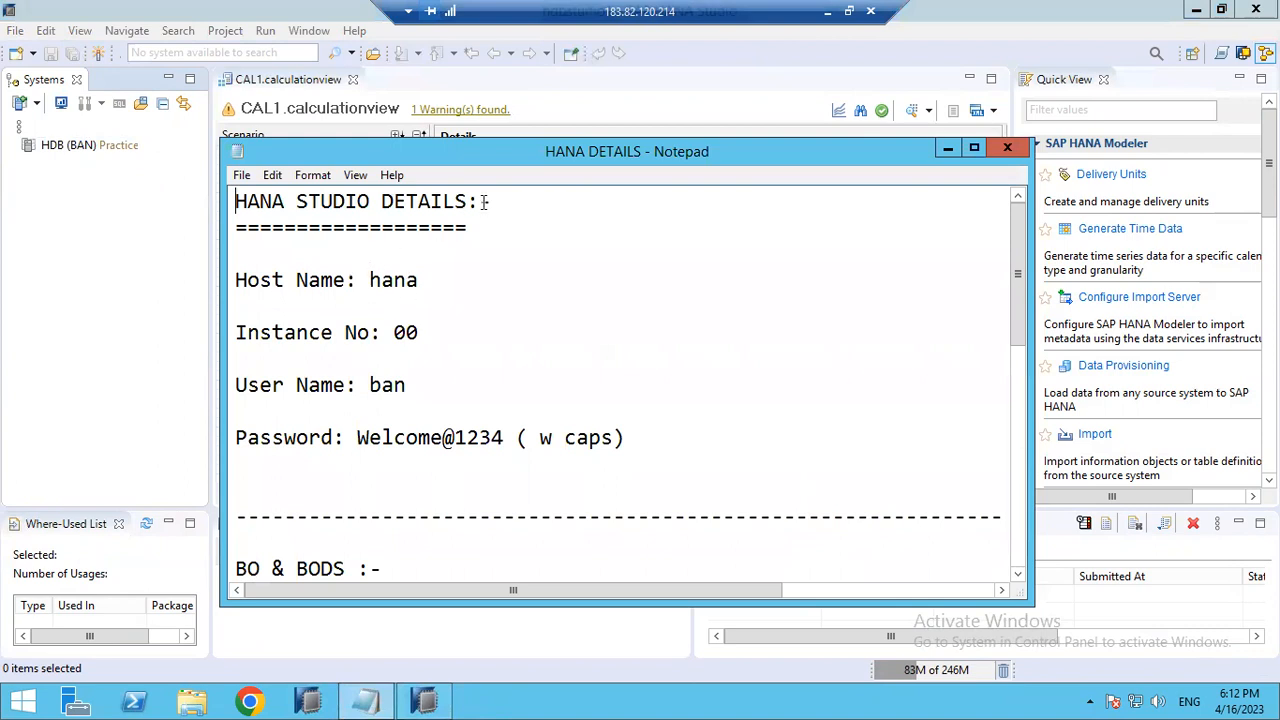
double_click(394, 280)
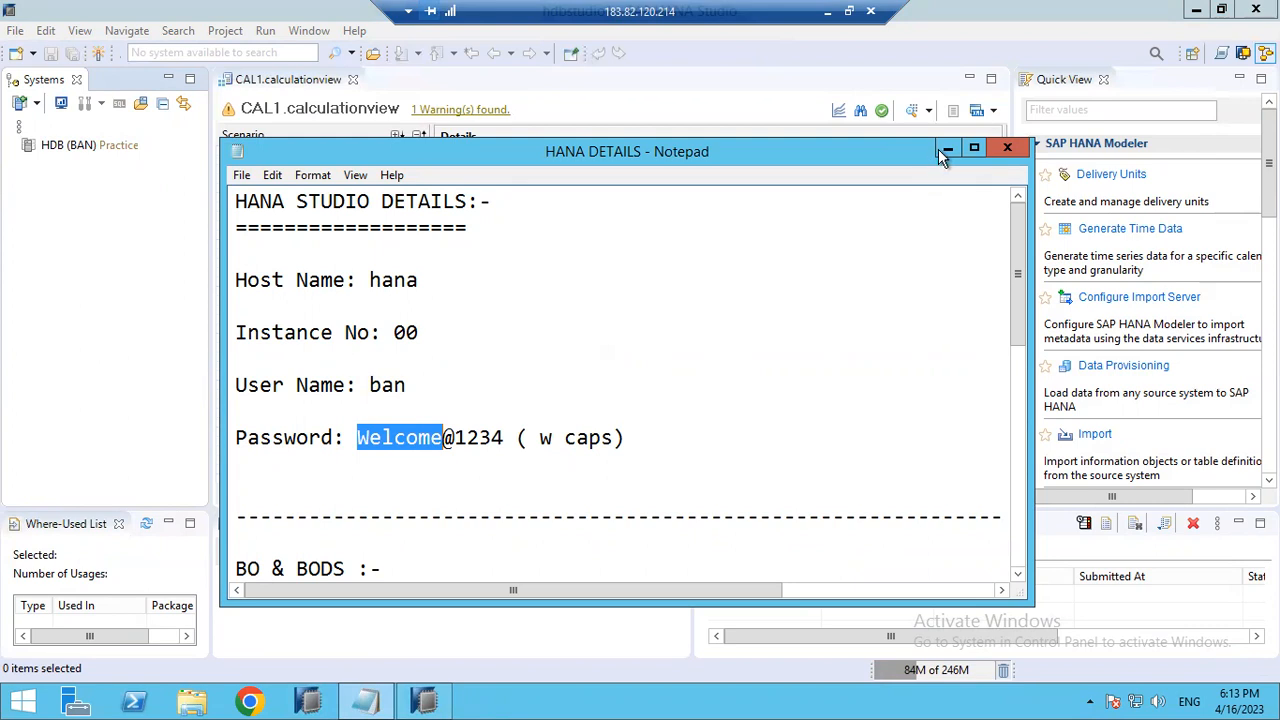
click(944, 150)
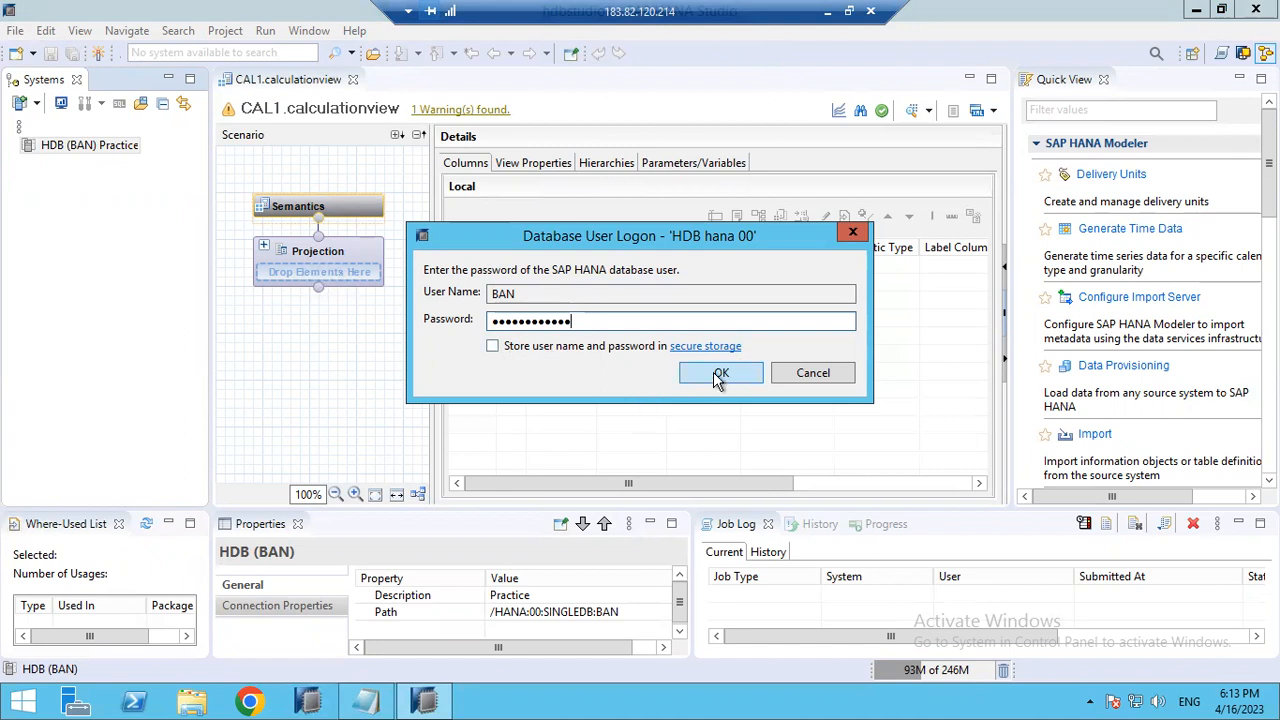
Step: Confirm the Database User Logon for user BAN on the HDB system
click(720, 372)
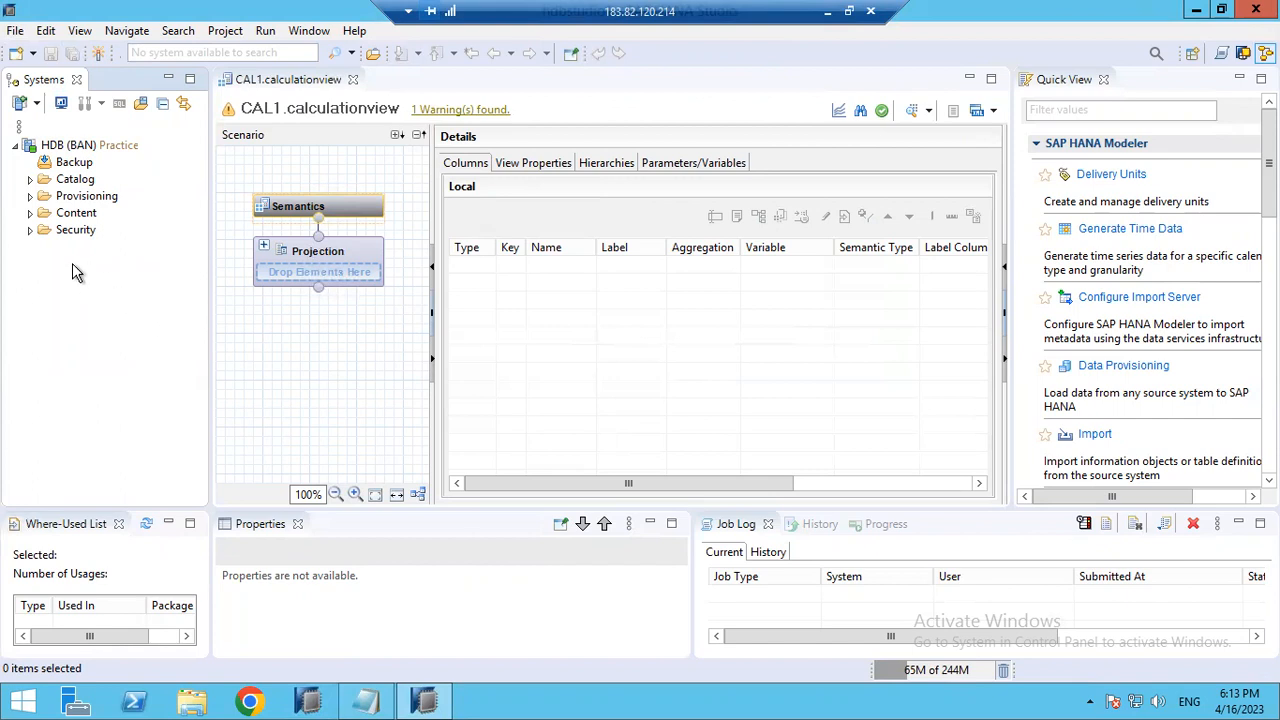
Step: Expand Catalog briefly, then Content, Security and Provisioning to verify the BAN connection works
click(30, 178)
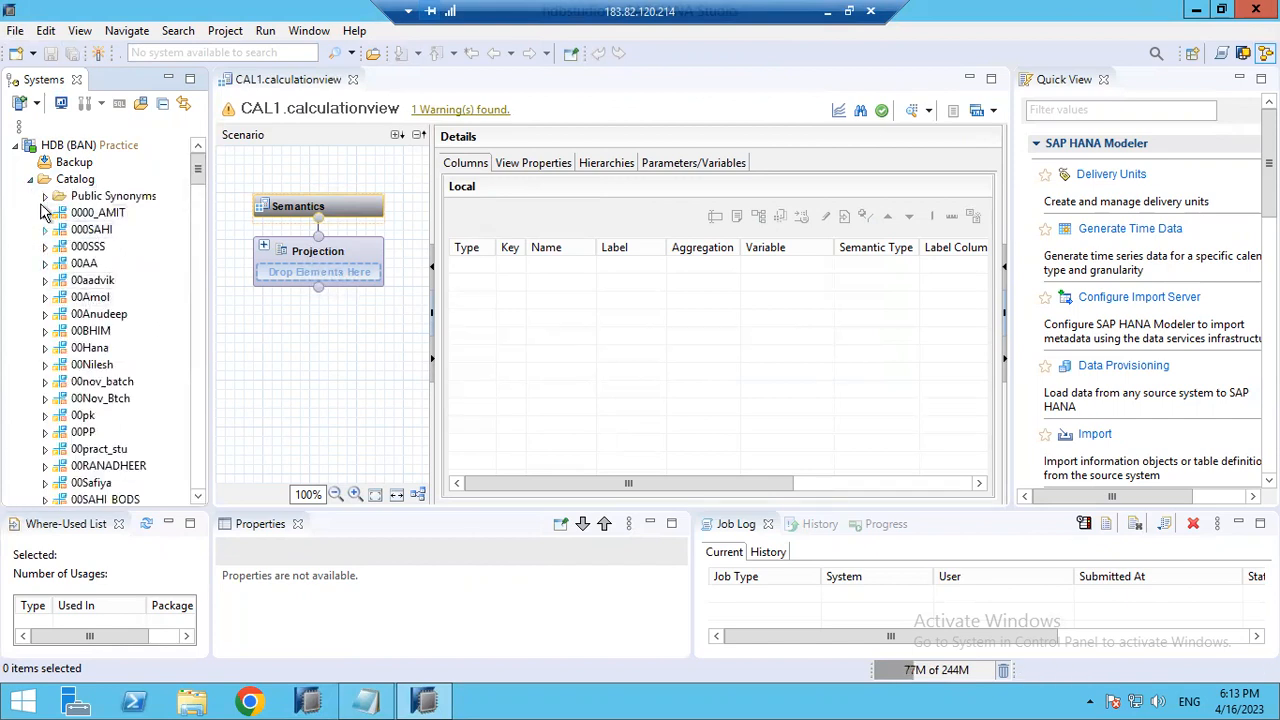
click(31, 178)
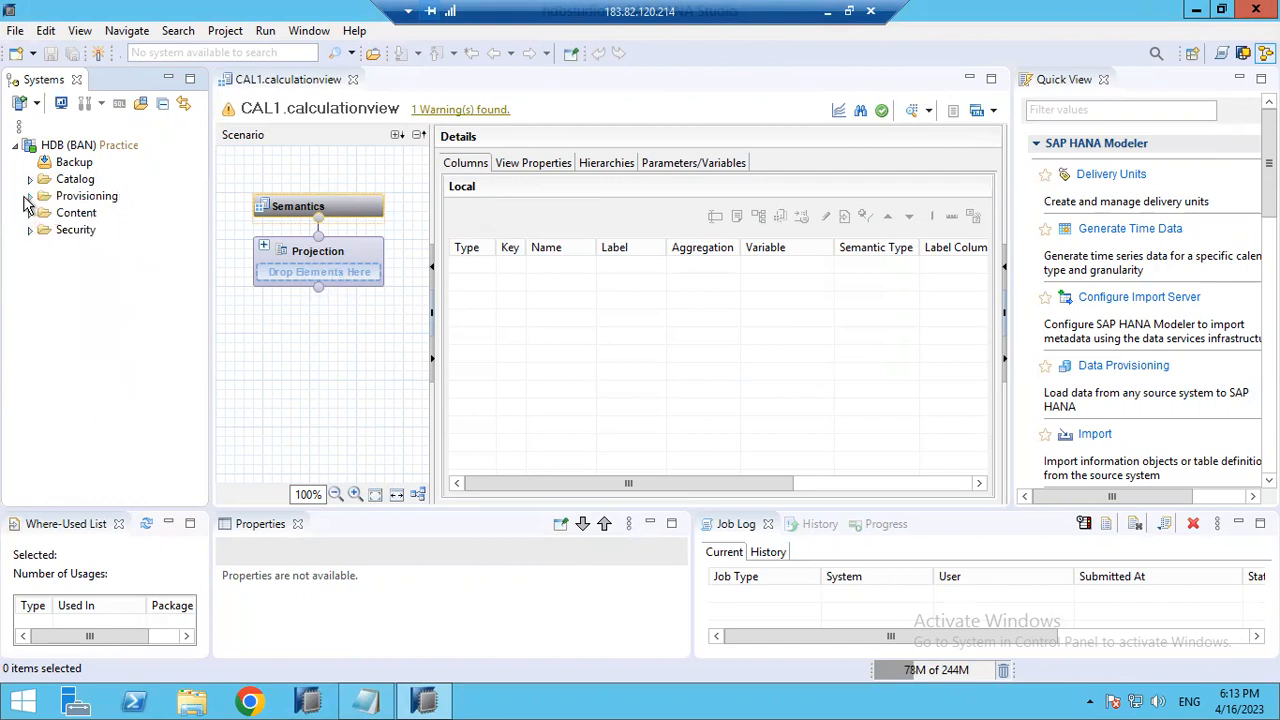
click(30, 212)
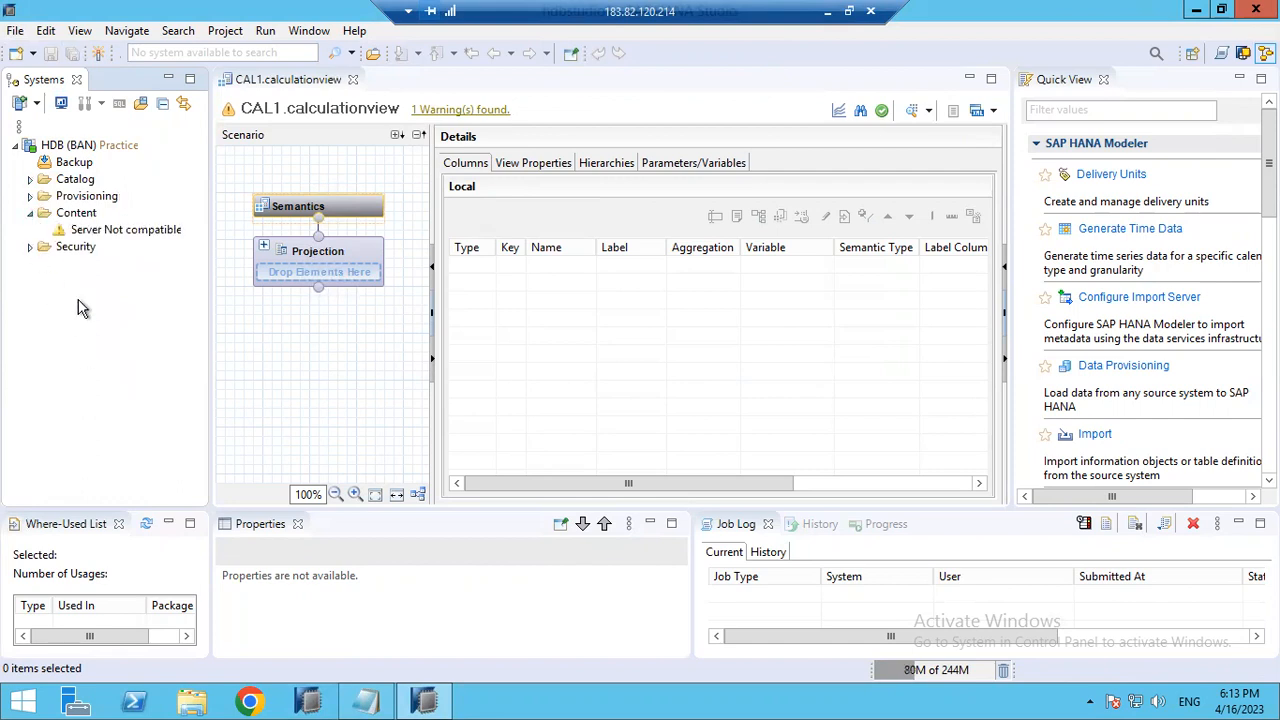
click(30, 246)
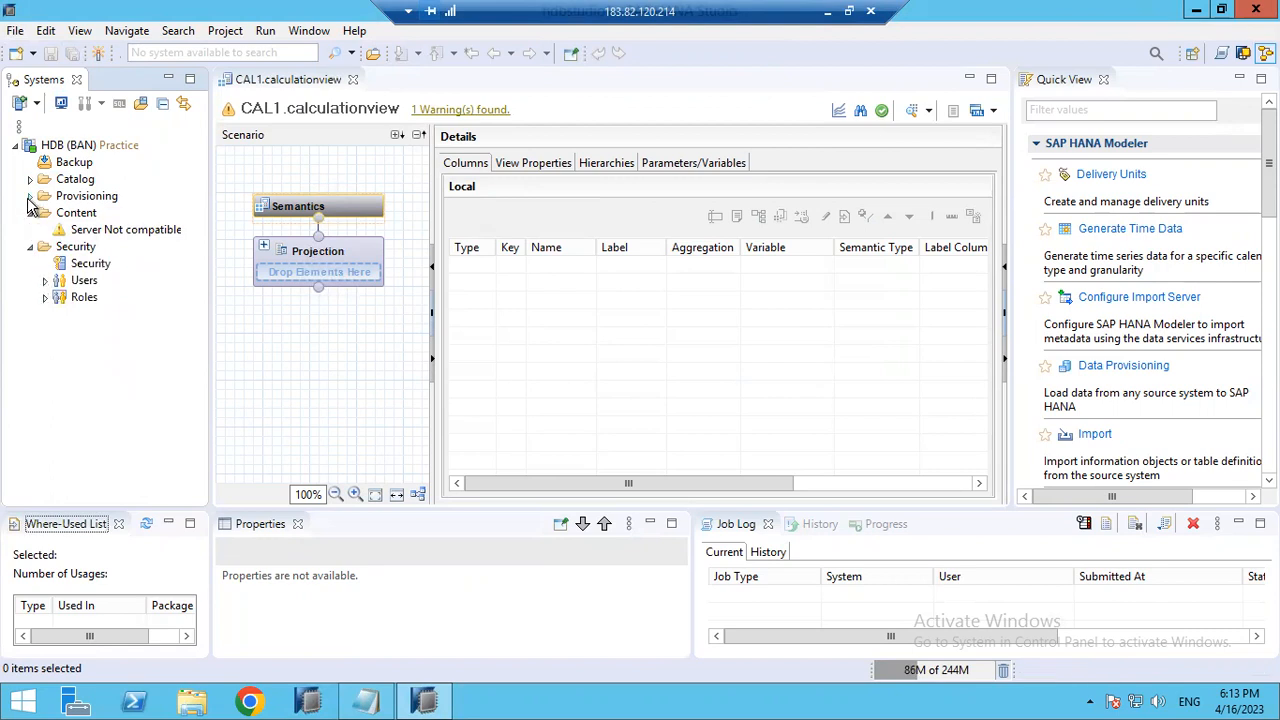
click(30, 178)
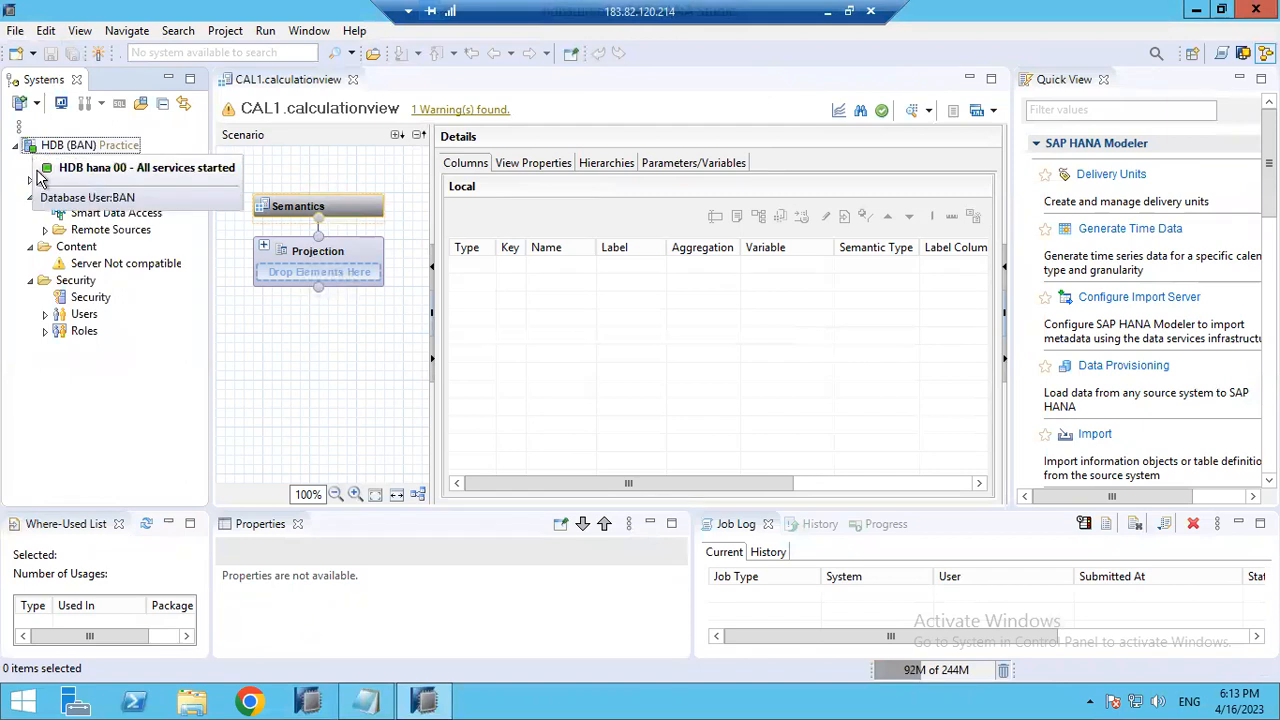
click(31, 145)
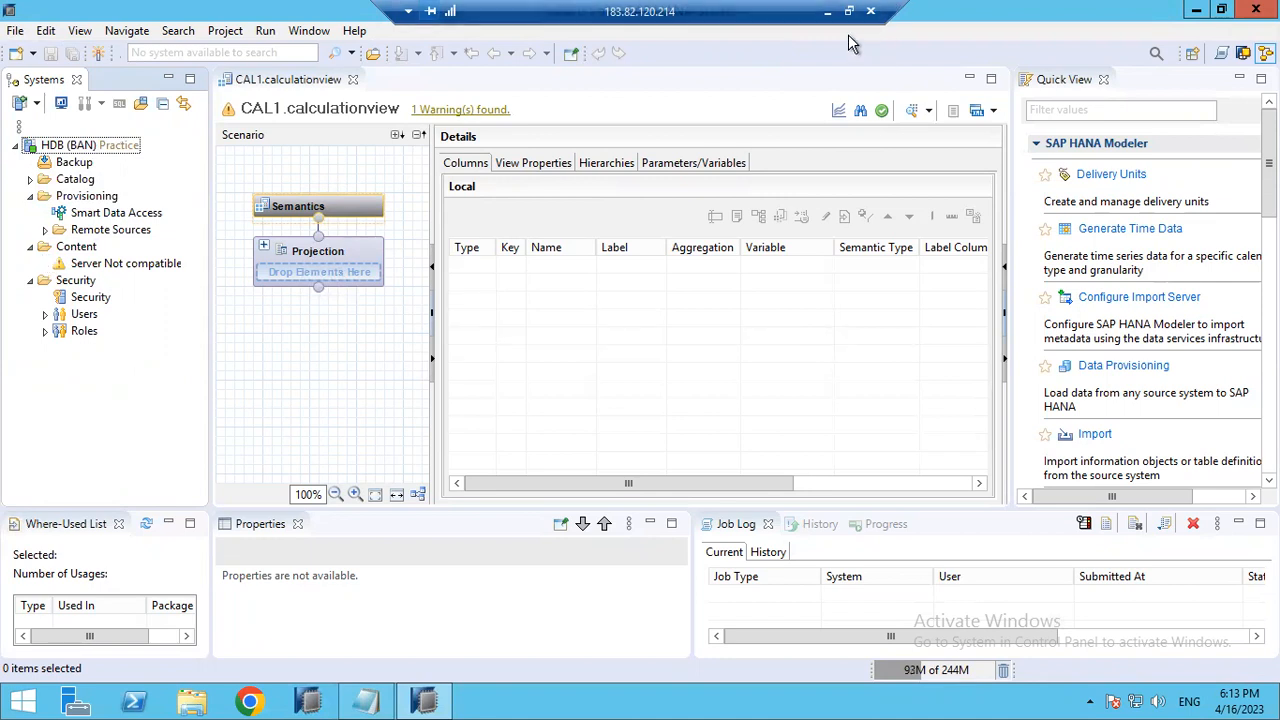
Step: Minimize the remote desktop session to show the local Windows Server desktop
click(827, 11)
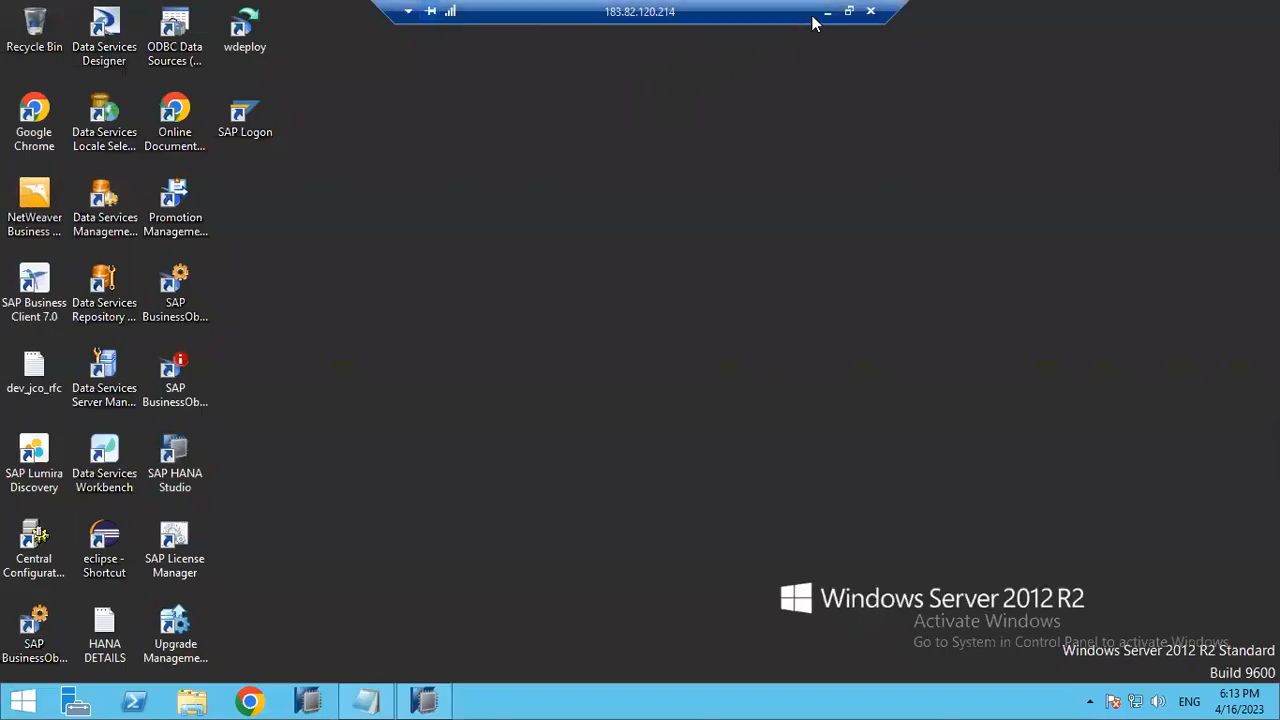
mouse_move(828, 16)
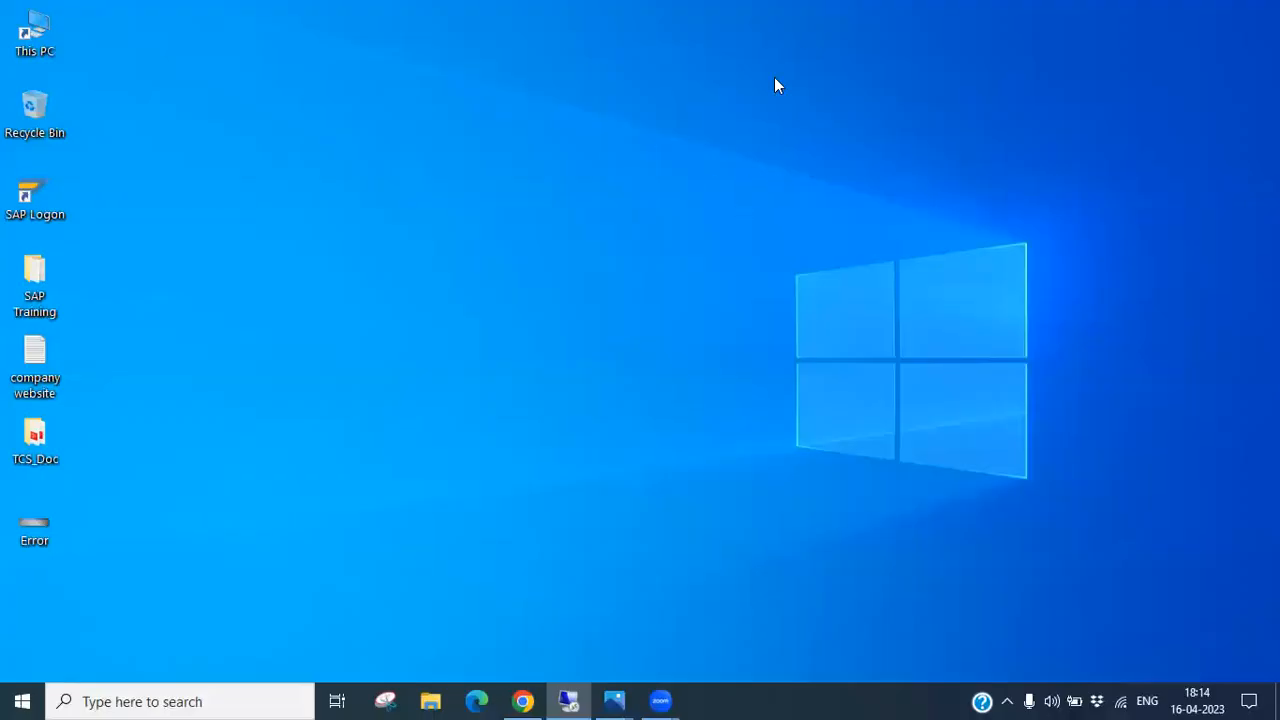
mouse_move(815, 85)
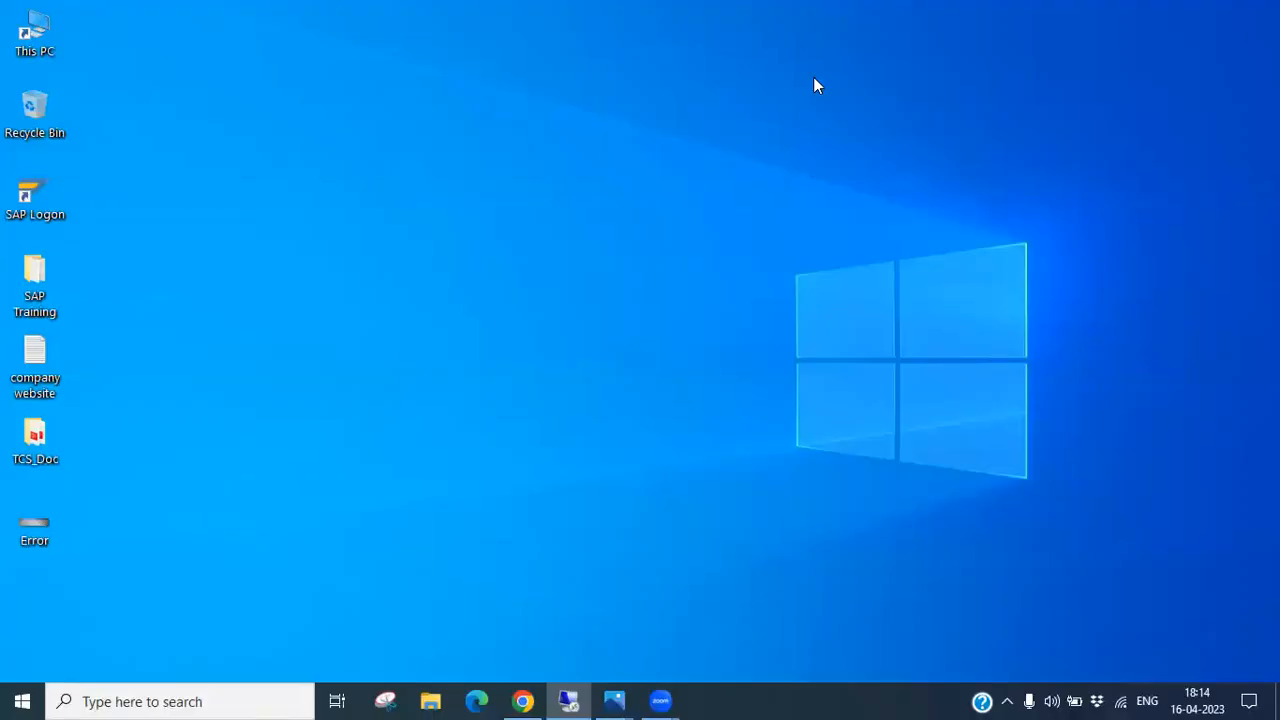